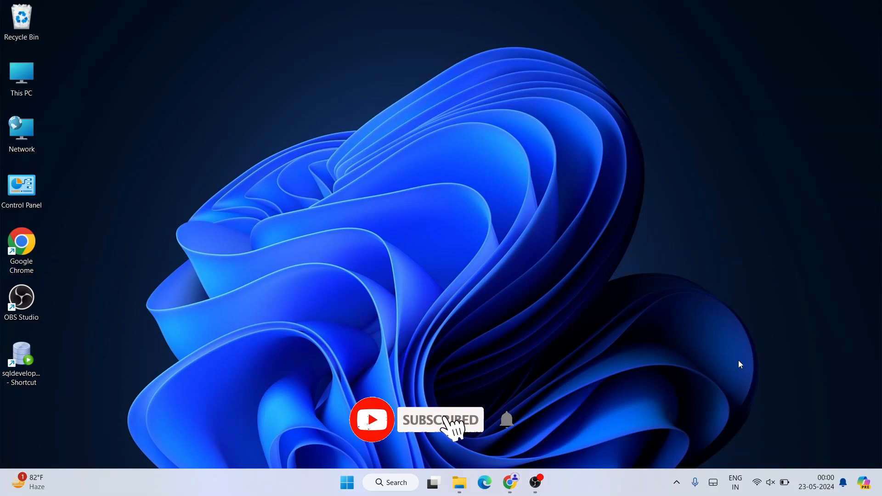
Launch Chrome, type 'node' in the address bar, and pick the 'nodejs download' suggestion.
left_click(509, 482)
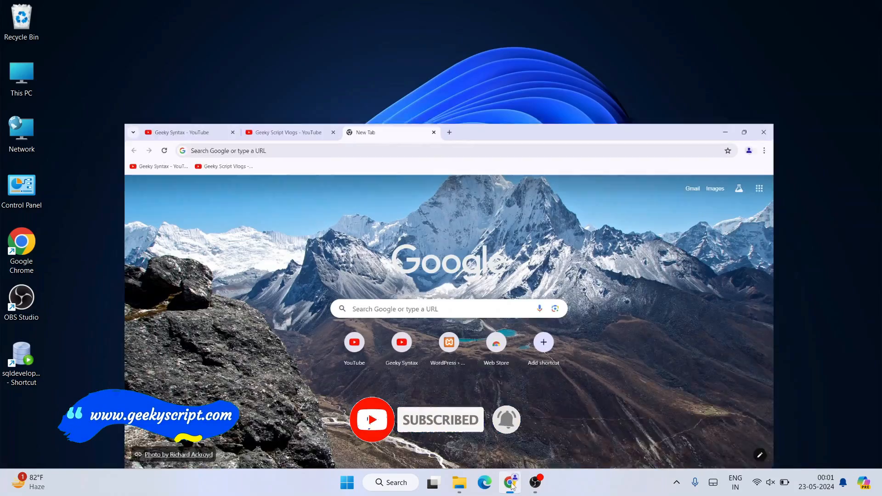
left_click(744, 132)
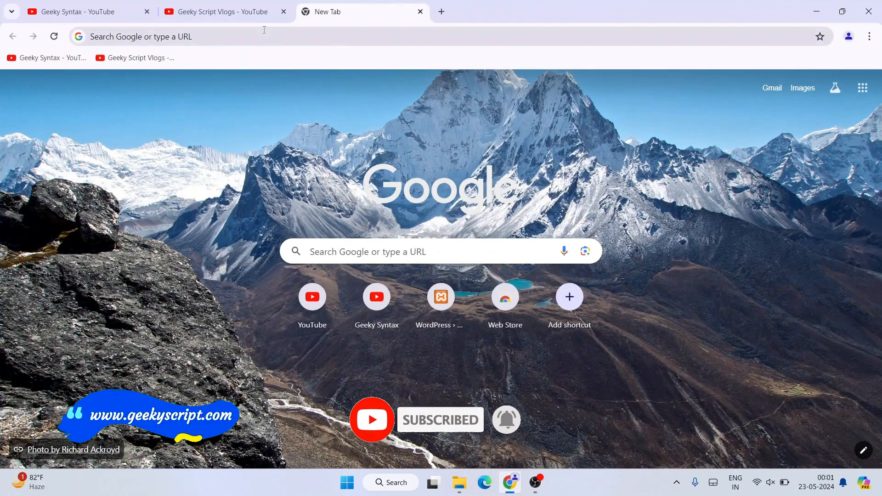
type("node")
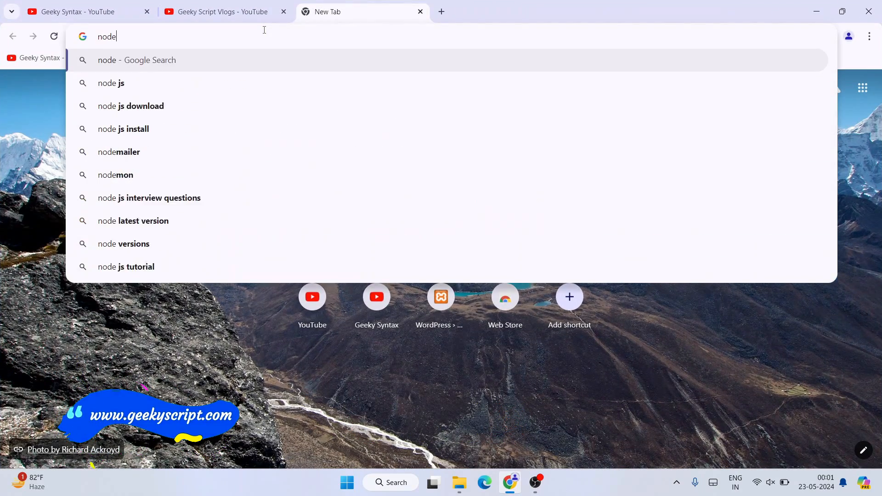
left_click(132, 106)
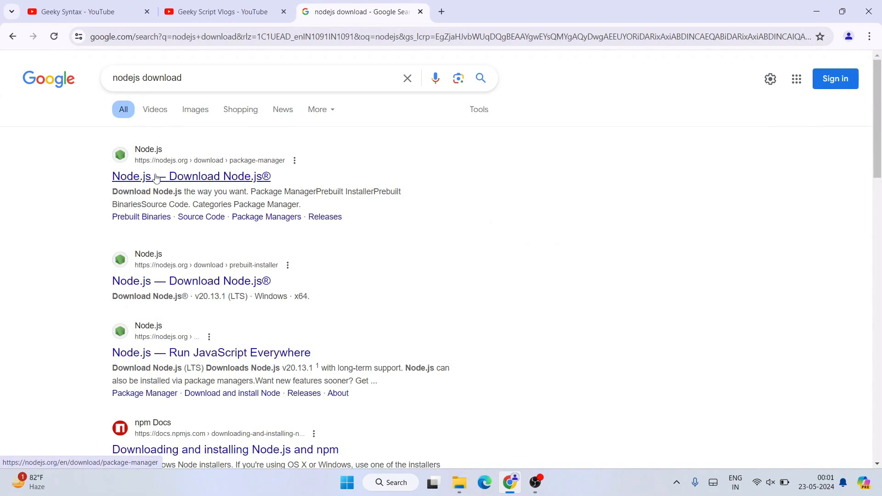
mouse_move(177, 166)
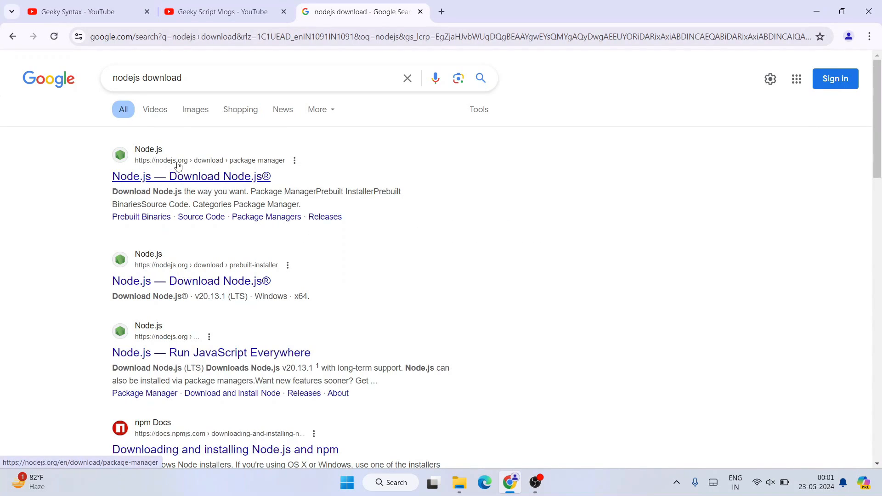
Open the 'Node.js — Download Node.js®' result and scroll through its Package Manager instructions.
left_click(190, 176)
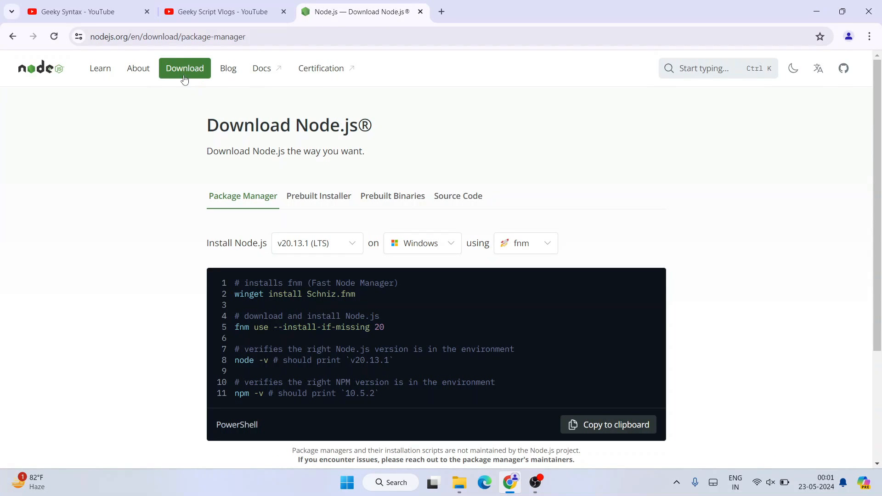
mouse_move(447, 158)
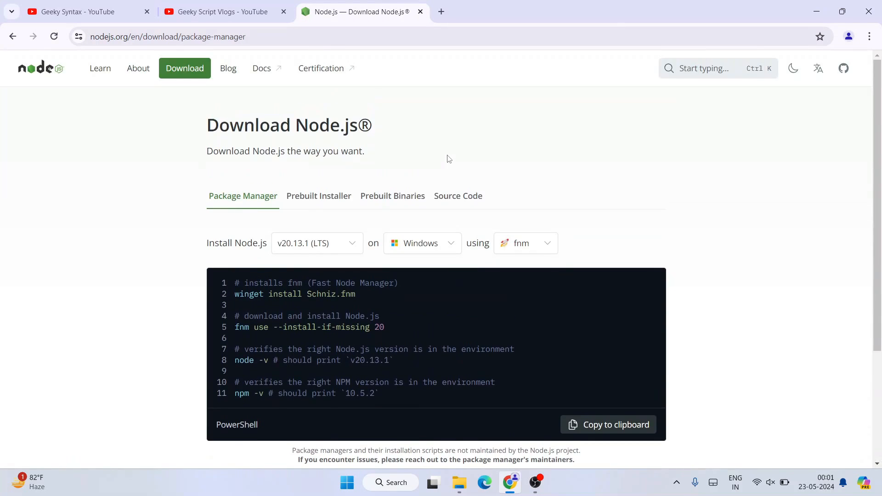
mouse_move(436, 147)
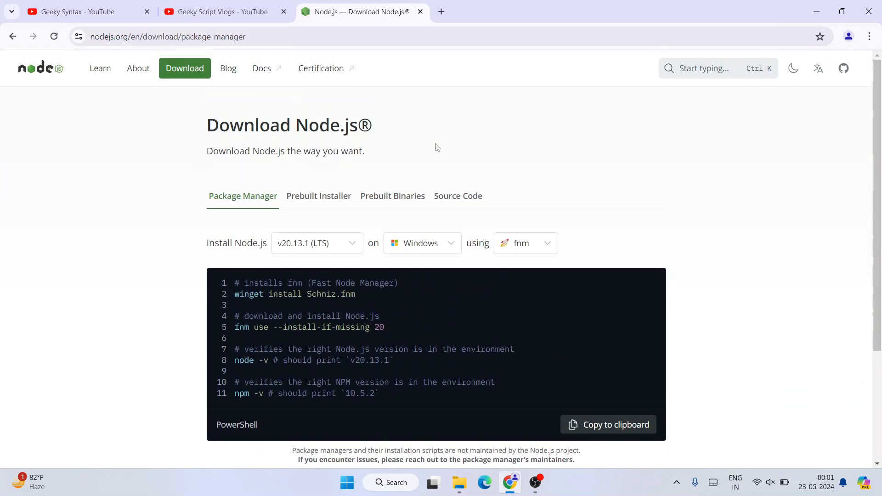
scroll("down", 3)
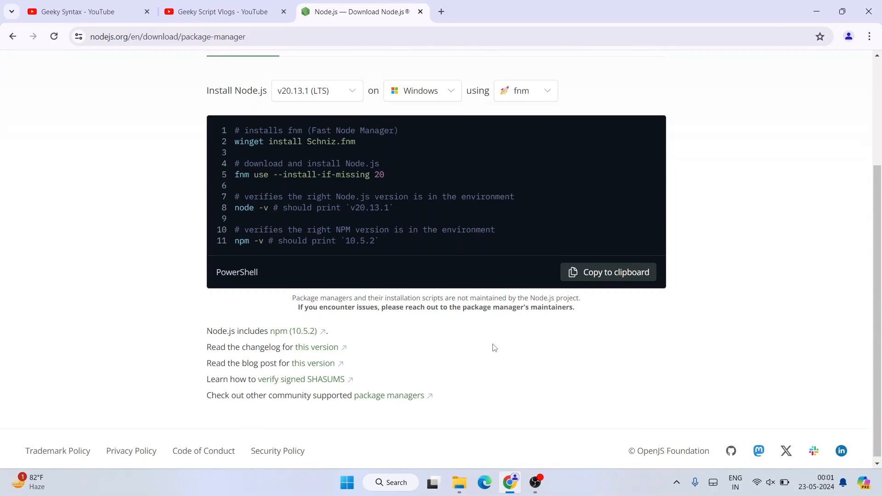
scroll("up", 3)
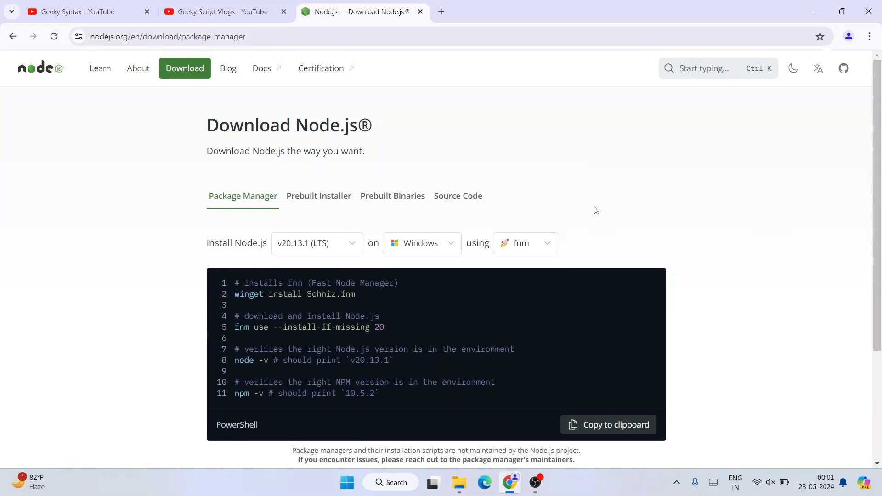
scroll("down", 3)
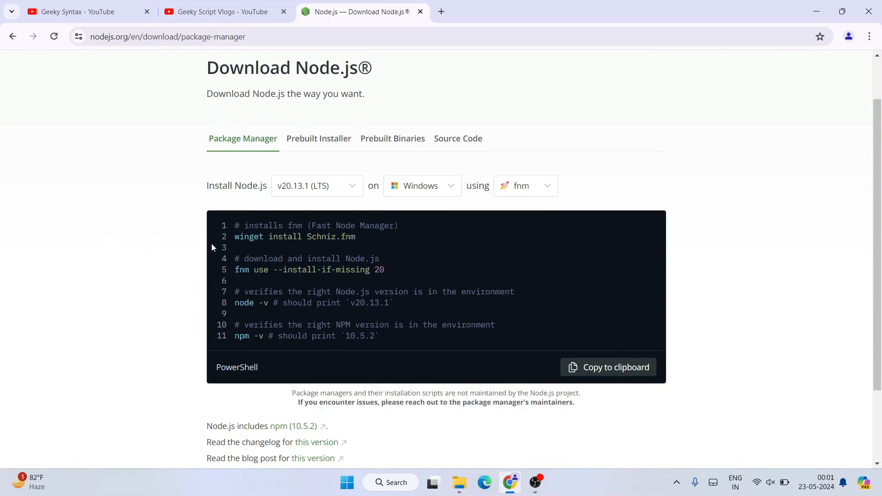
mouse_move(253, 150)
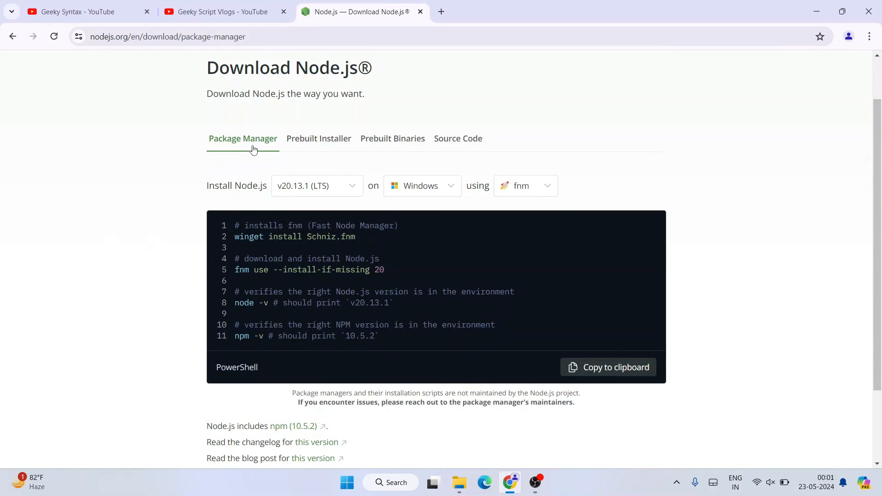
mouse_move(187, 247)
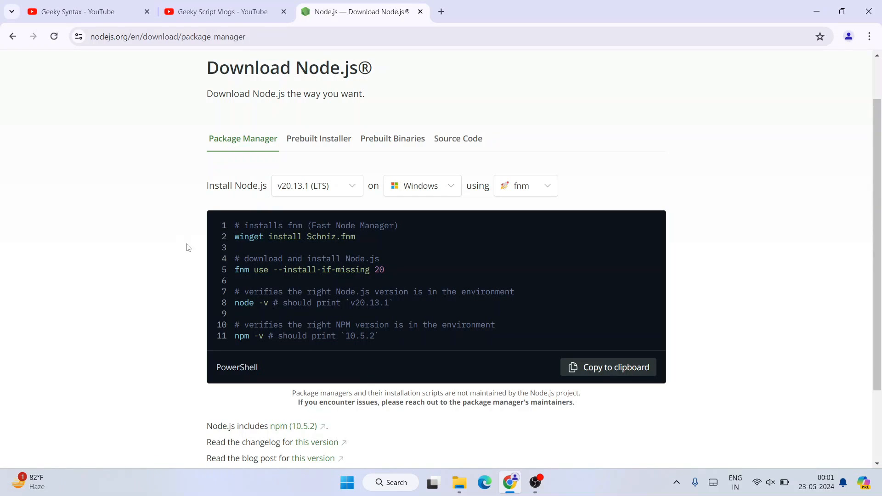
mouse_move(347, 323)
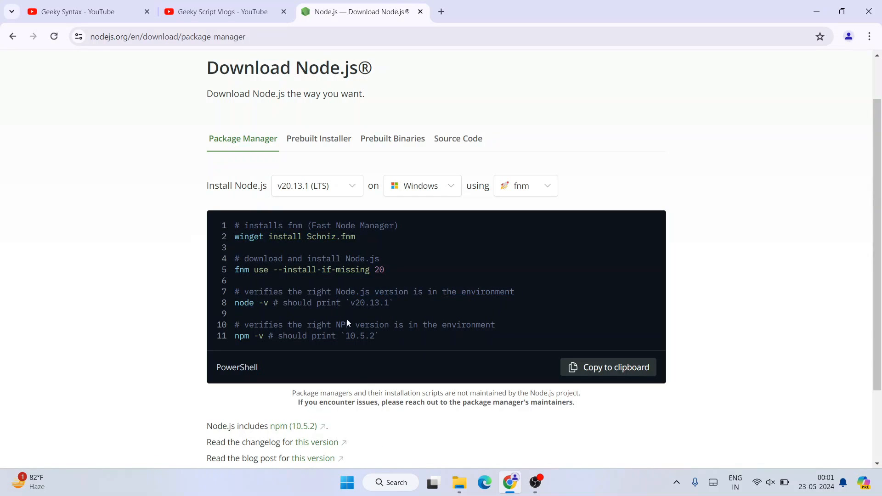
mouse_move(233, 201)
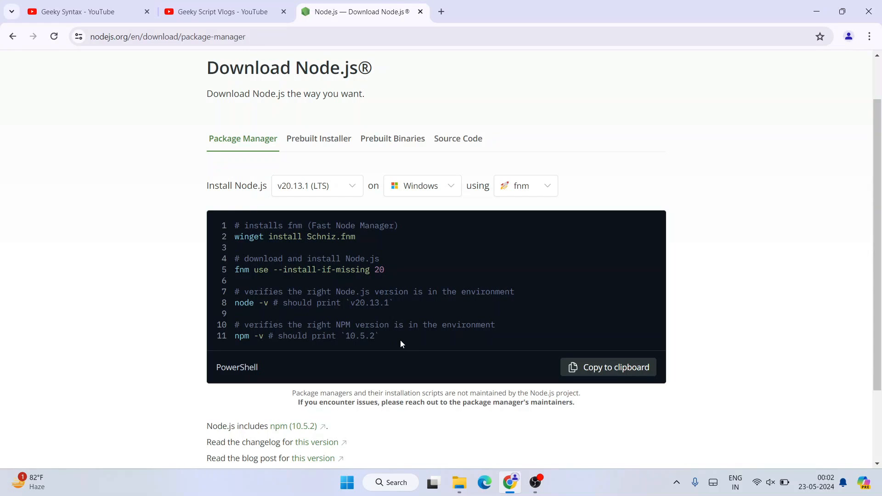
mouse_move(328, 279)
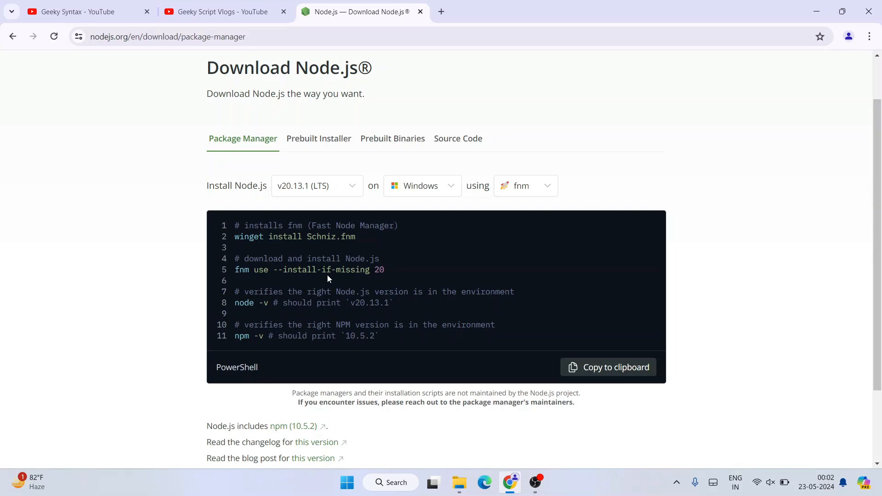
scroll("up", 3)
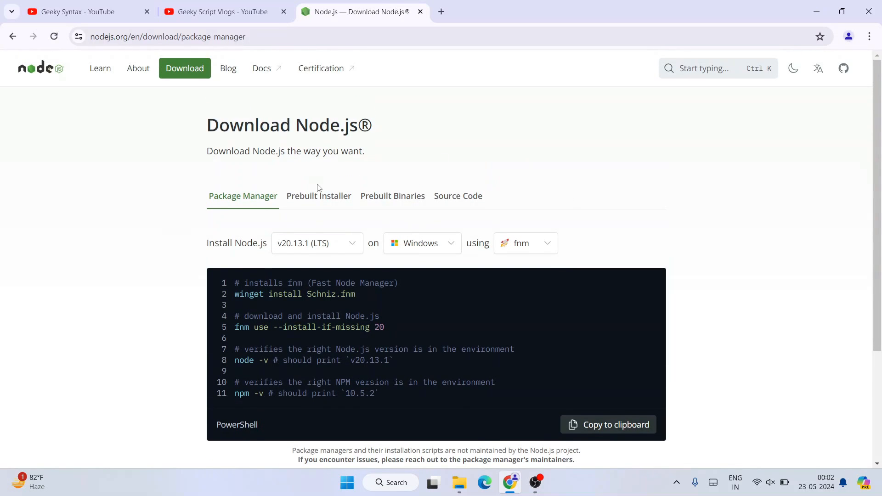
Switch to the Prebuilt Installer tab and browse the Windows x64 version dropdown list.
left_click(319, 196)
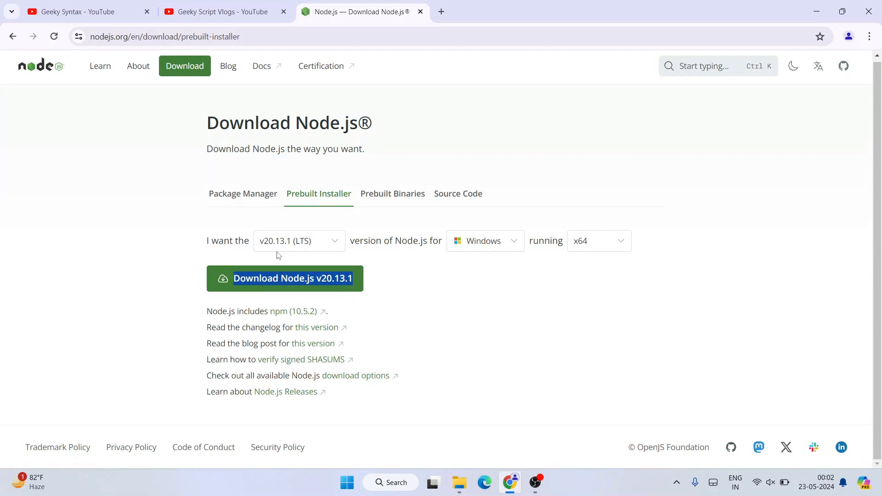
mouse_move(276, 248)
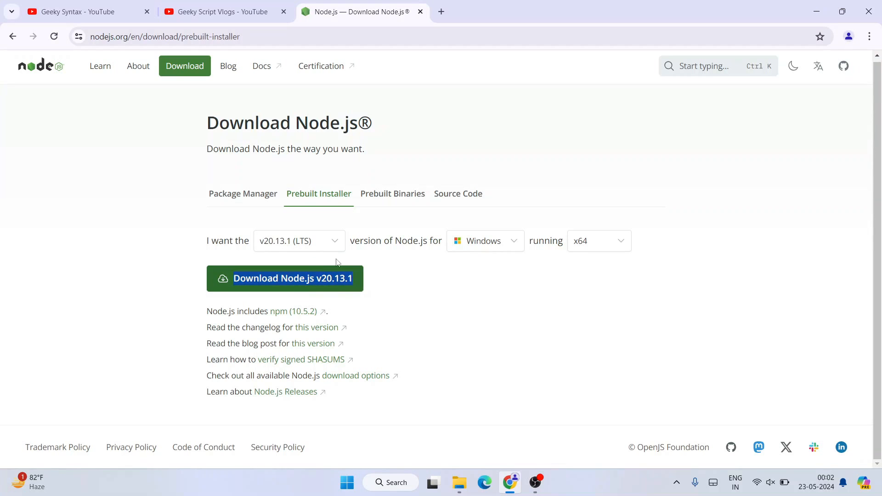
left_click(298, 240)
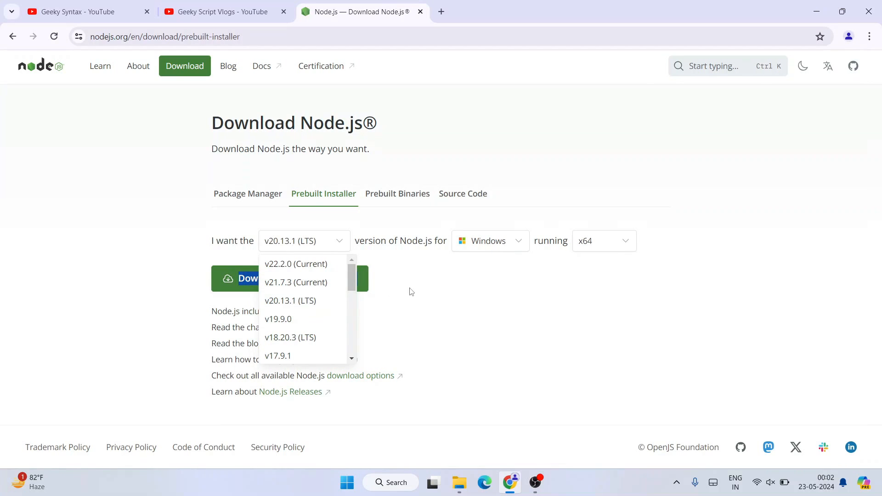
mouse_move(332, 250)
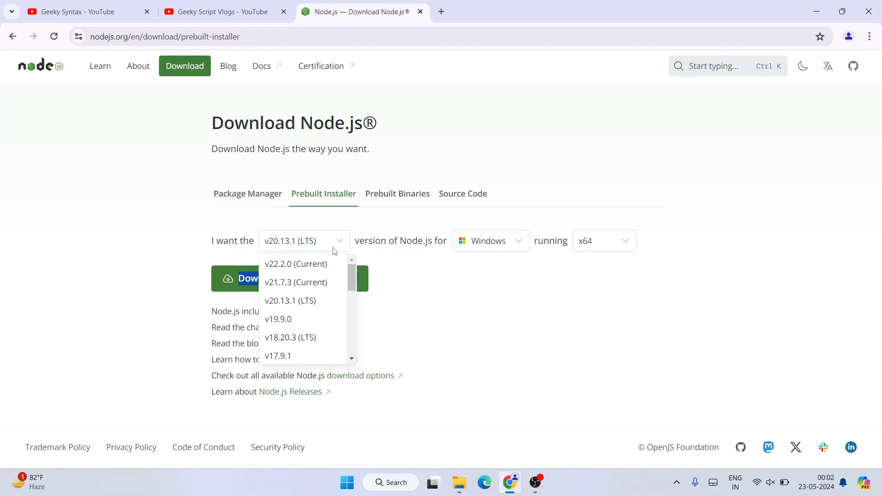
left_click(291, 301)
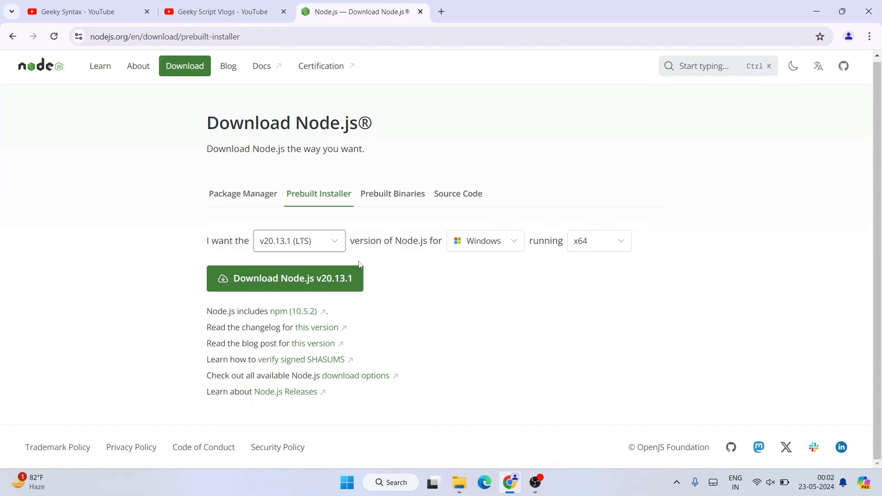
left_click(299, 241)
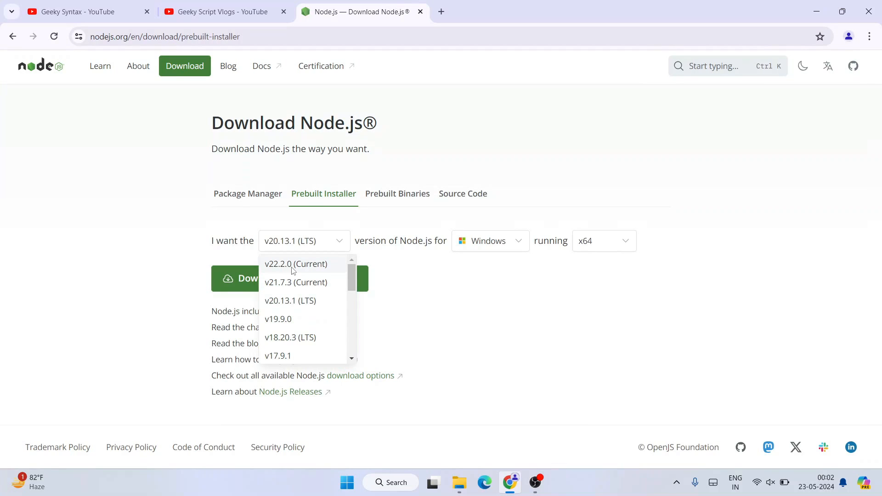
mouse_move(290, 300)
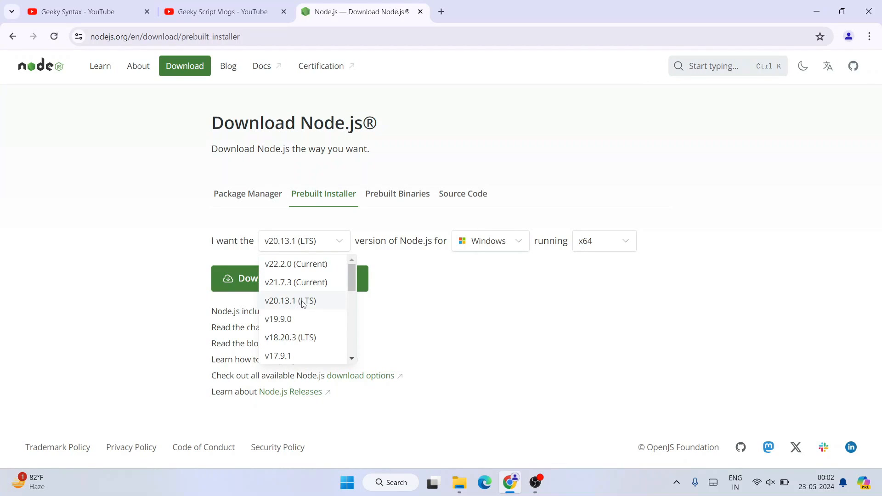
mouse_move(308, 304)
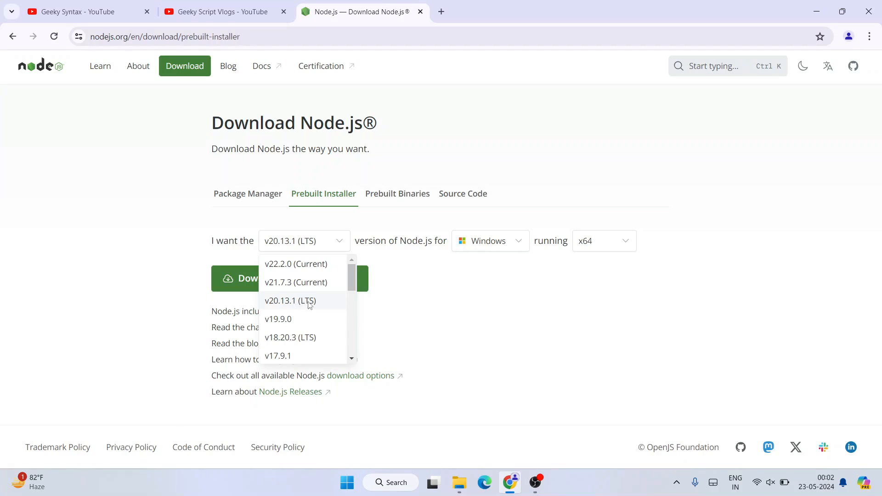
mouse_move(318, 302)
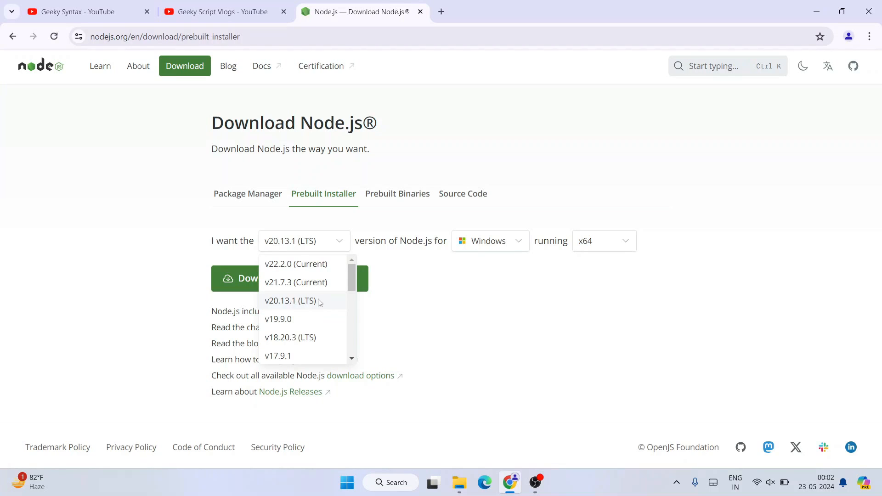
mouse_move(303, 283)
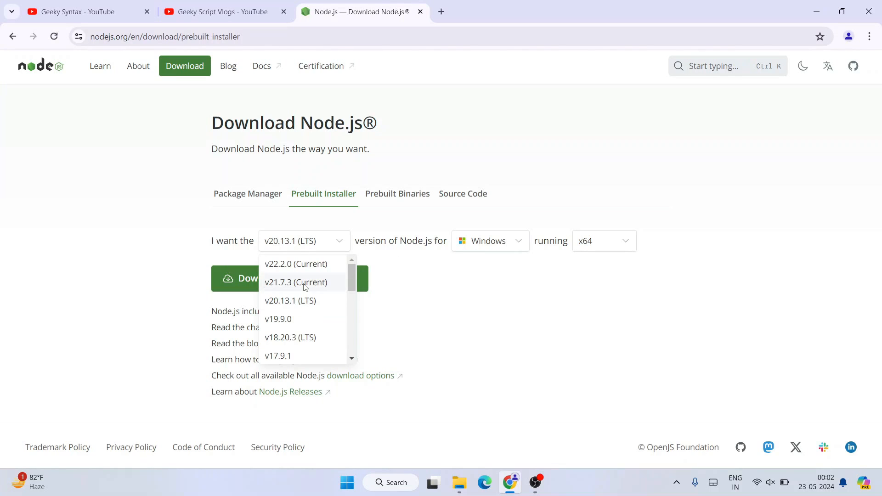
mouse_move(290, 301)
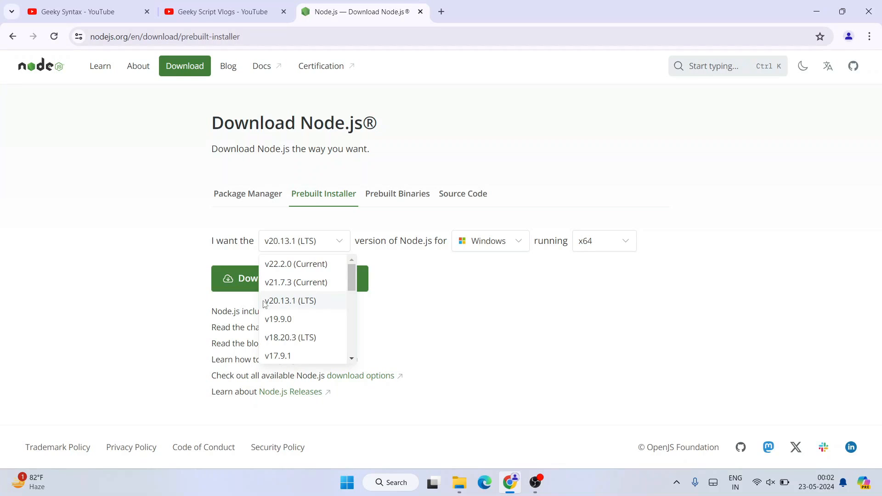
mouse_move(306, 309)
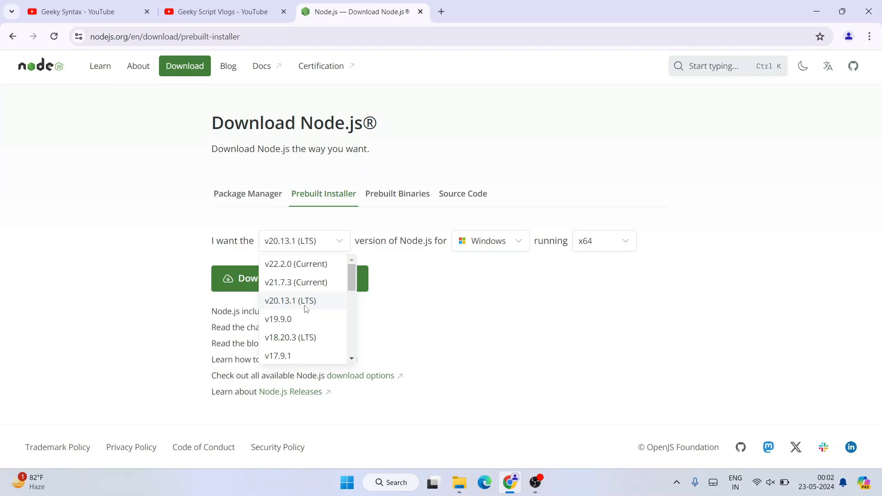
mouse_move(273, 306)
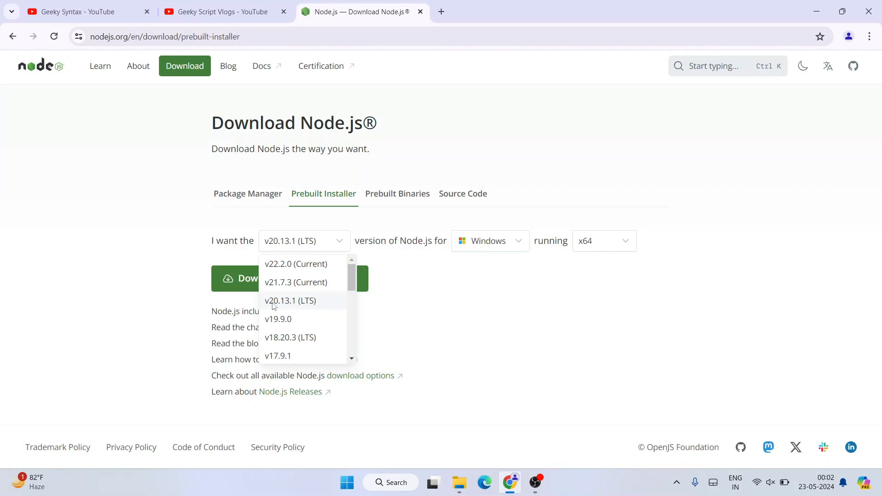
mouse_move(308, 309)
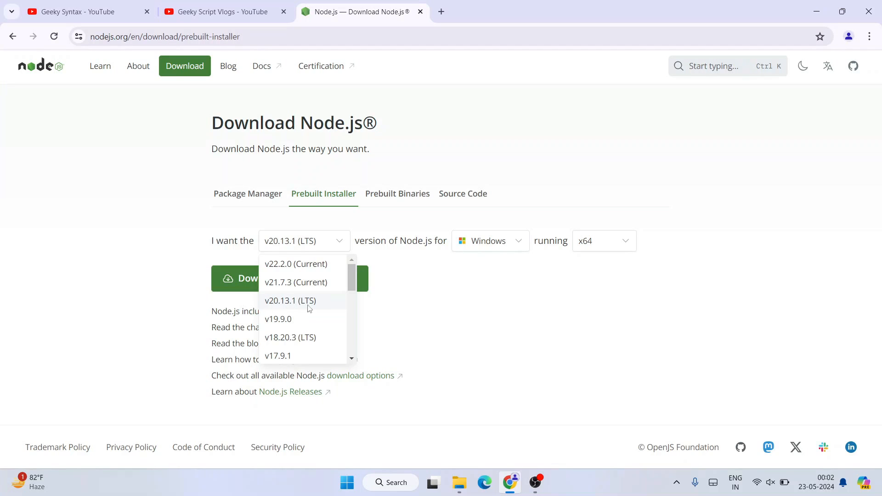
mouse_move(330, 307)
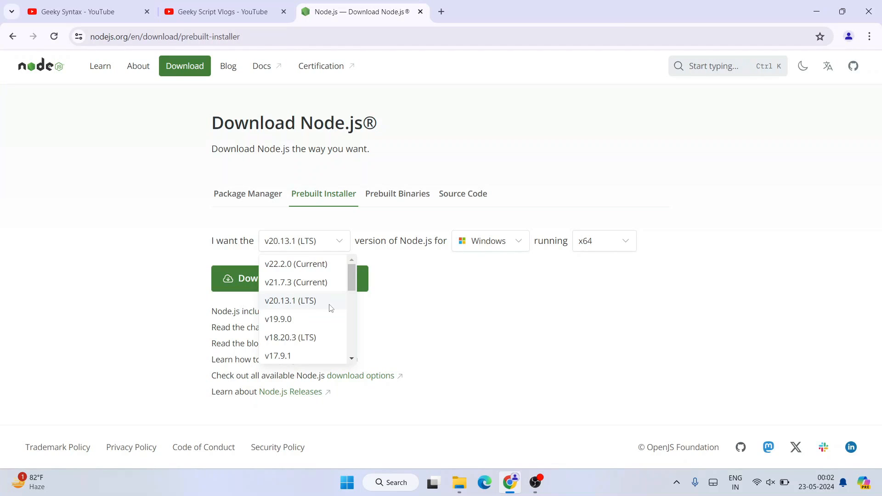
mouse_move(303, 343)
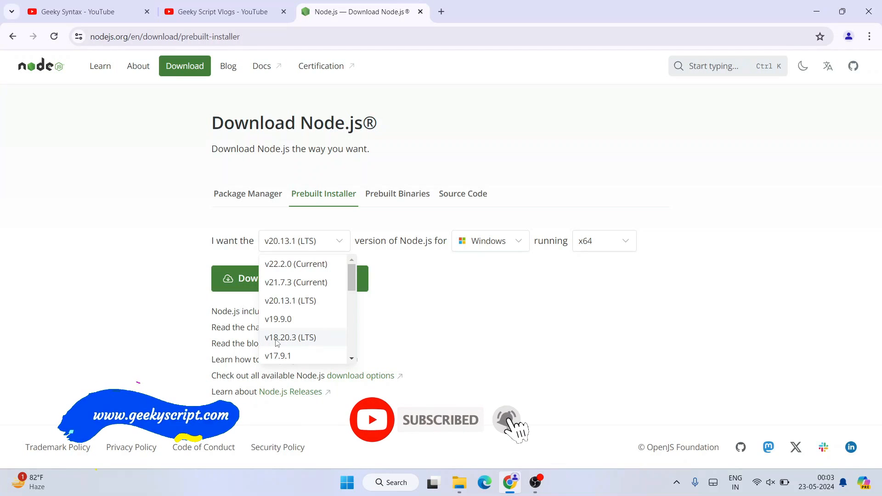
mouse_move(279, 341)
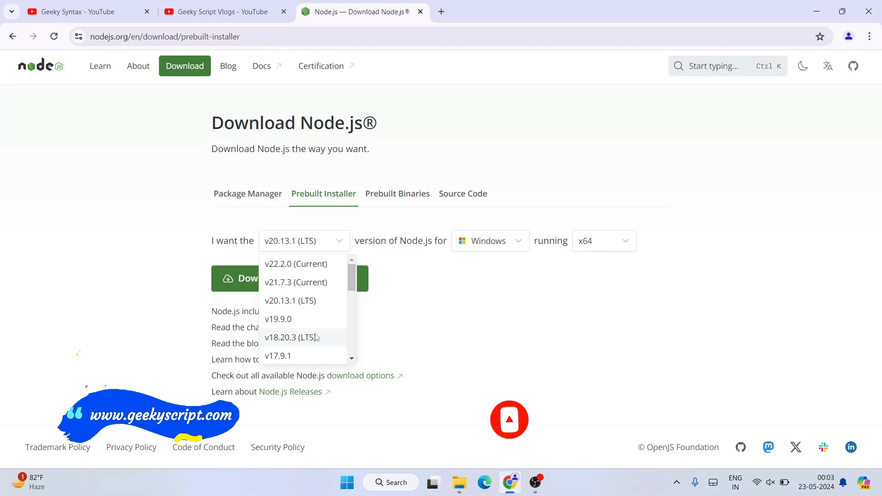
mouse_move(290, 301)
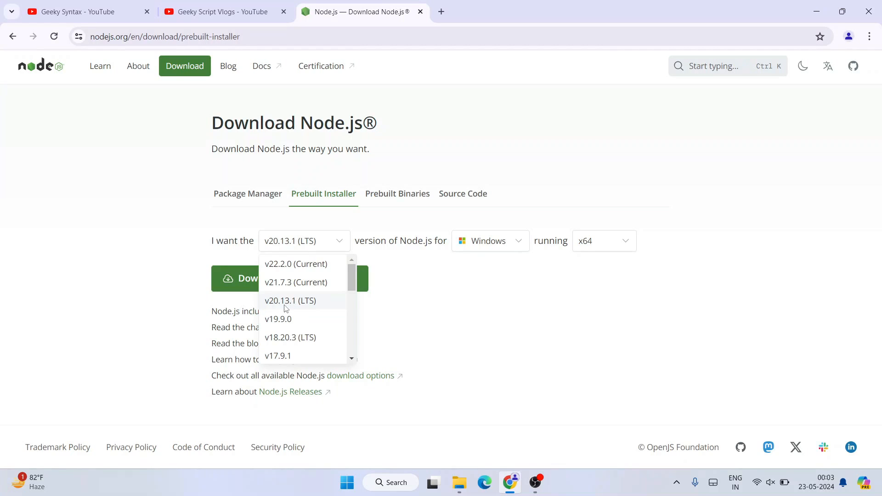
mouse_move(310, 303)
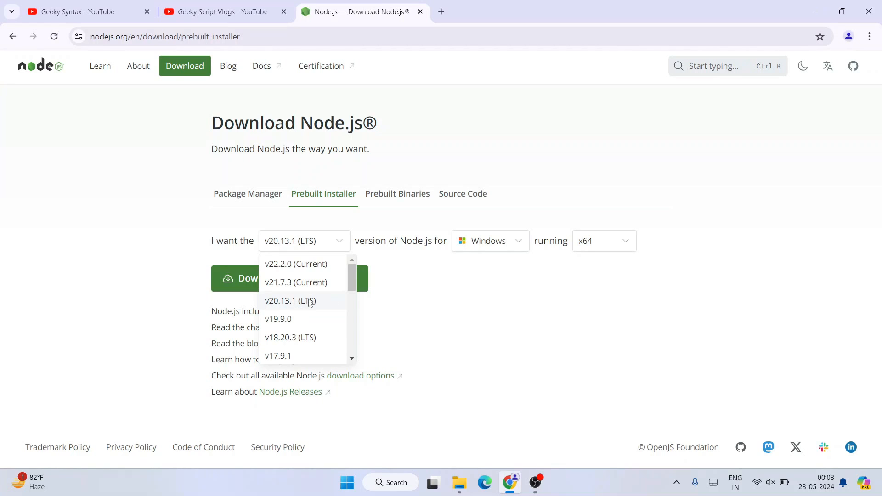
mouse_move(288, 304)
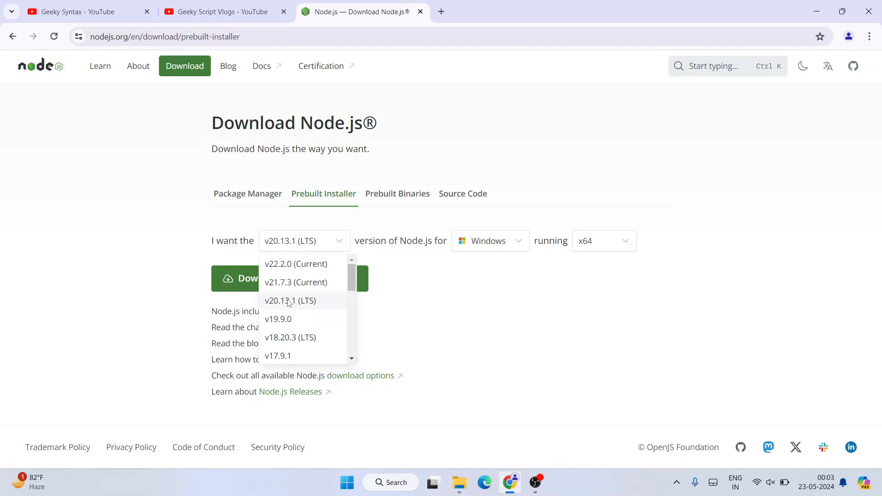
Pick v20.13.1 (LTS) from the version dropdown.
left_click(290, 301)
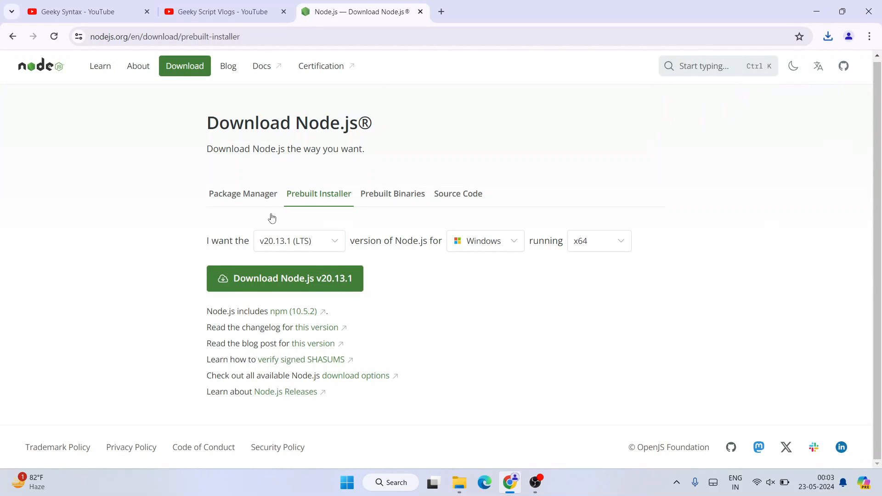
mouse_move(195, 79)
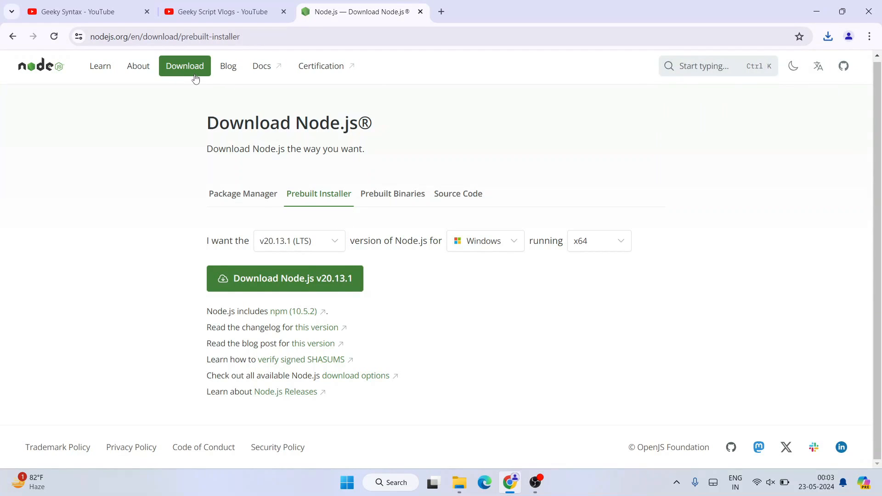
mouse_move(304, 207)
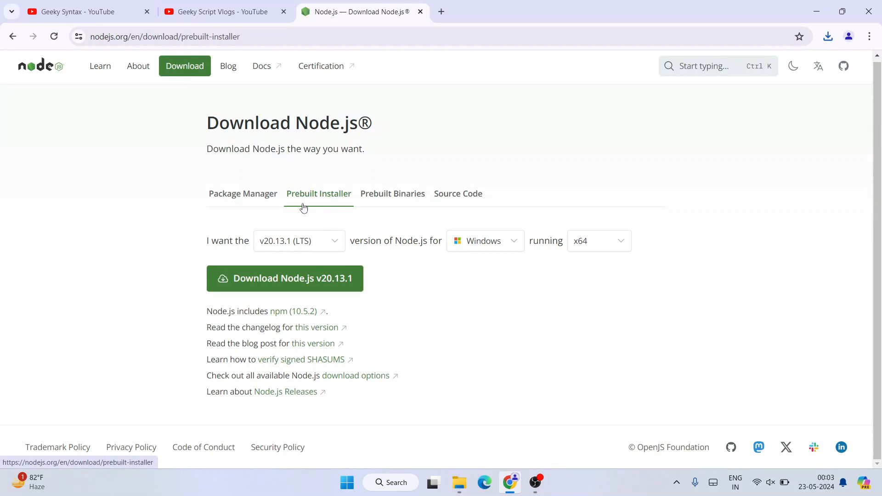
mouse_move(330, 268)
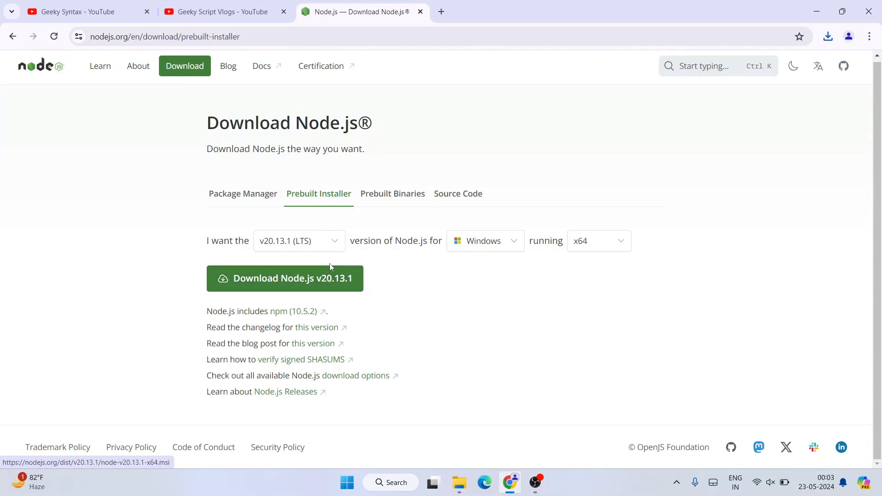
mouse_move(426, 190)
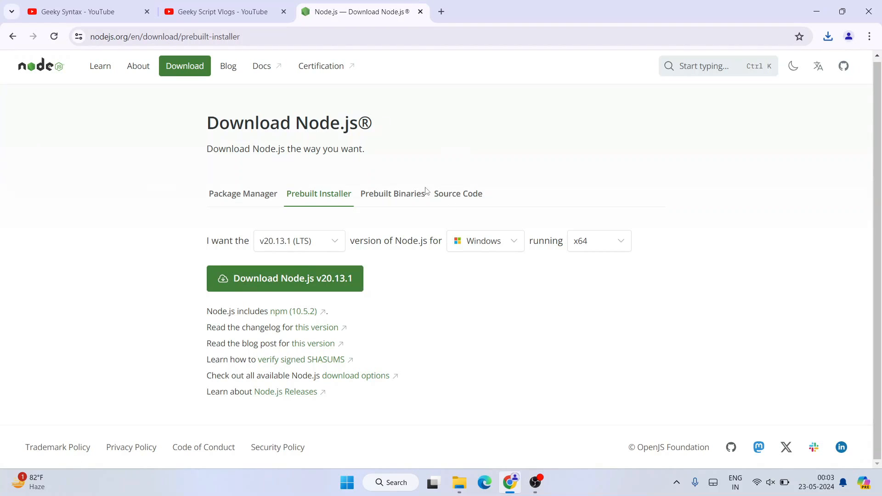
Download Node.js v20.13.1 LTS from the nodejs.org home page and check the downloaded .msi.
left_click(40, 67)
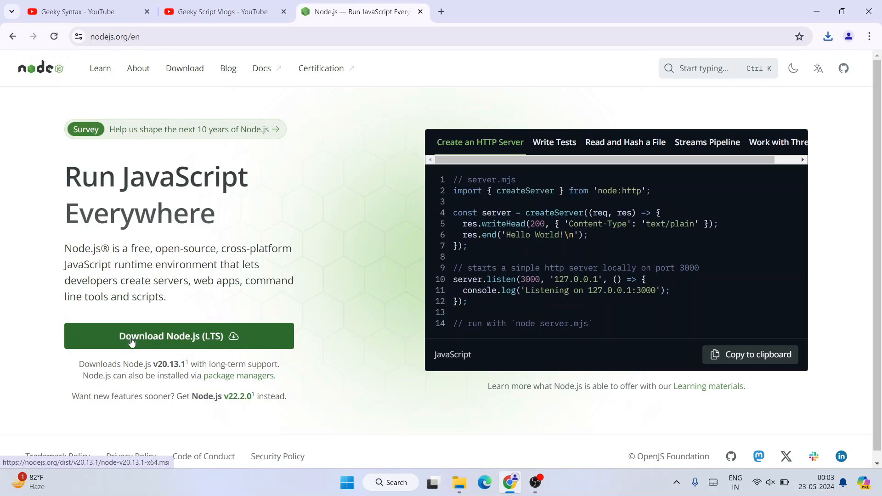
mouse_move(152, 363)
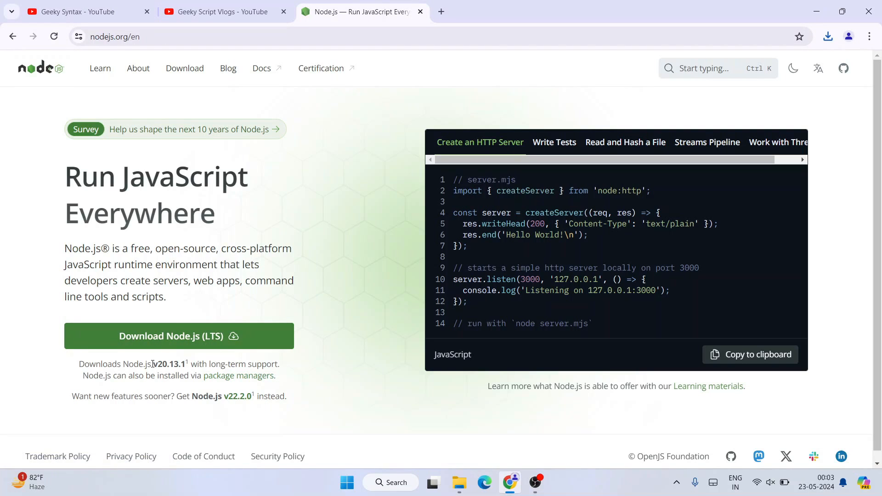
double_click(168, 363)
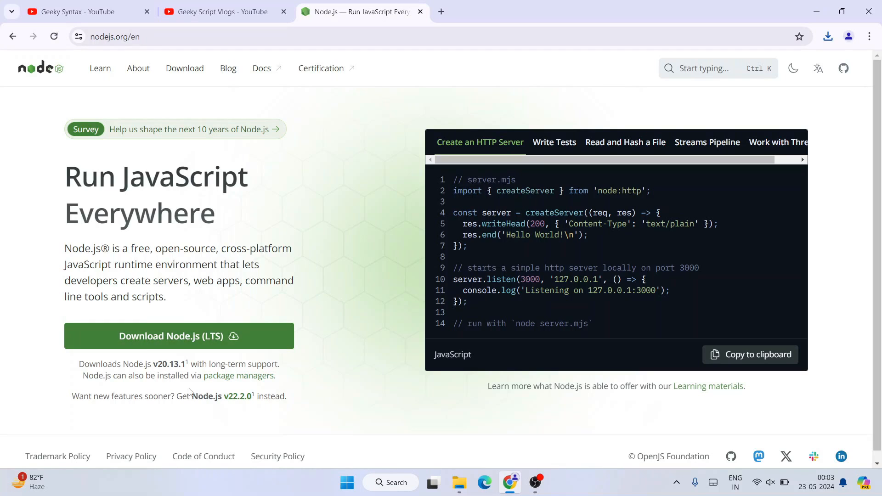
mouse_move(191, 341)
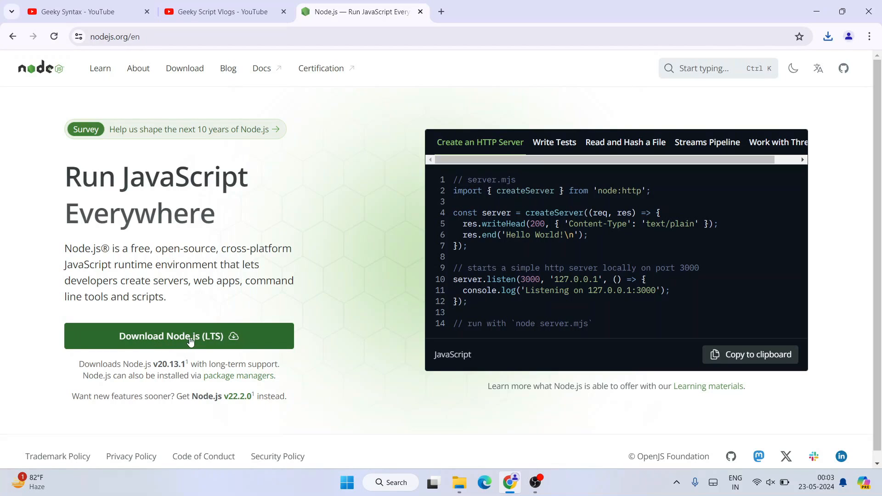
mouse_move(842, 5)
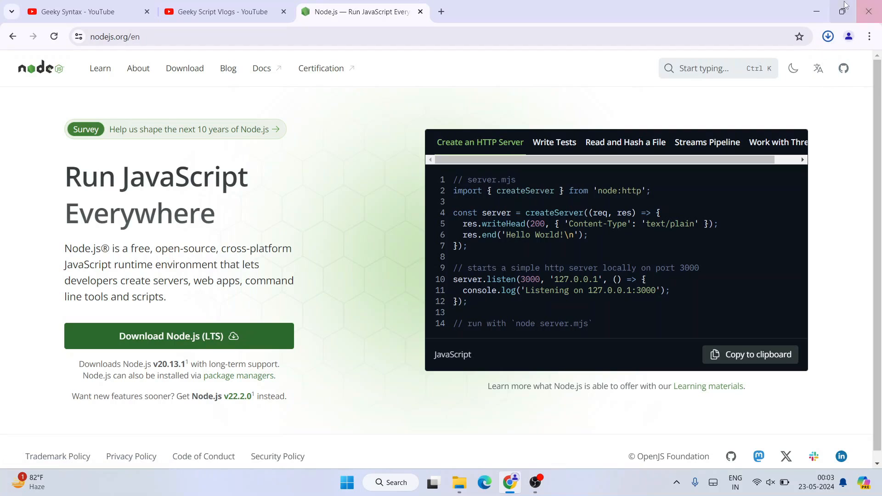
left_click(827, 36)
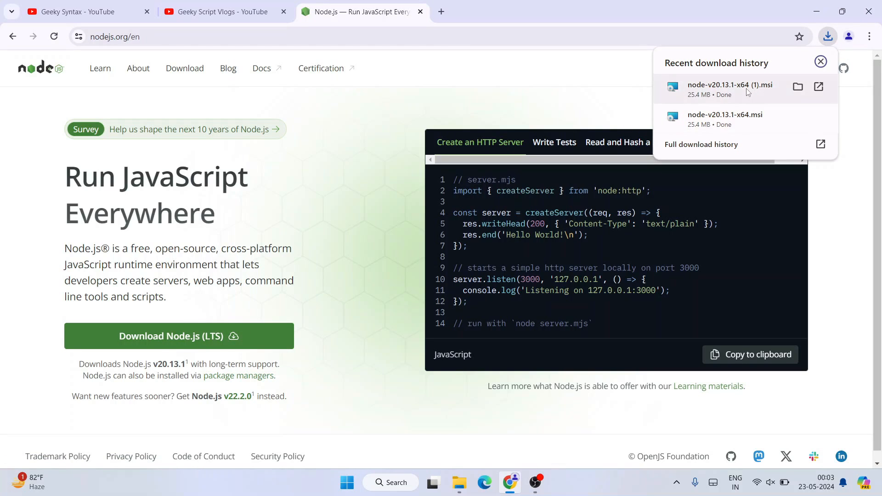
mouse_move(766, 118)
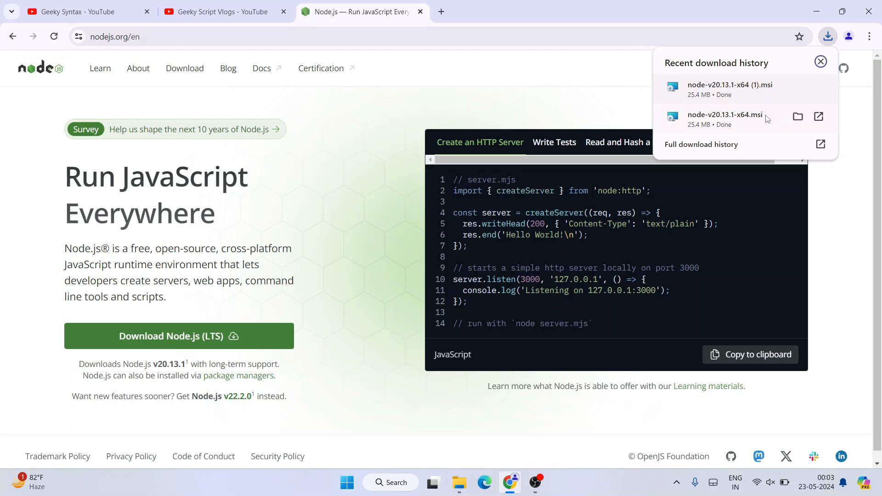
mouse_move(767, 103)
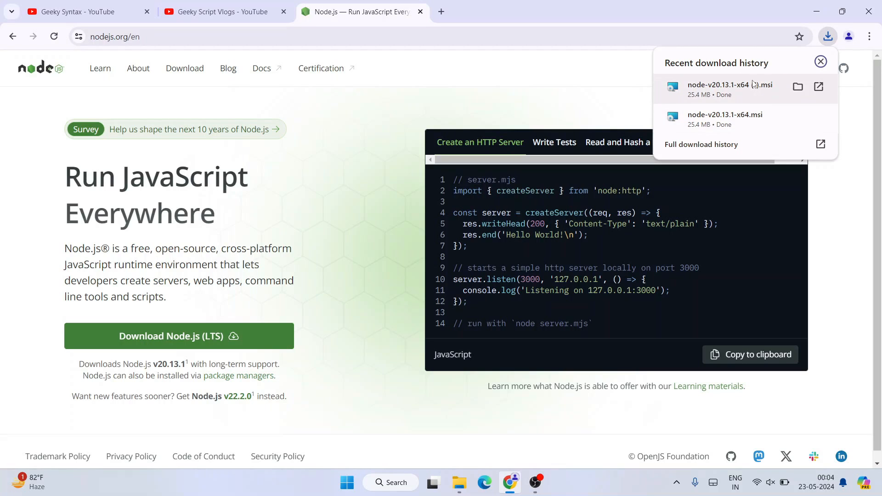
mouse_move(725, 100)
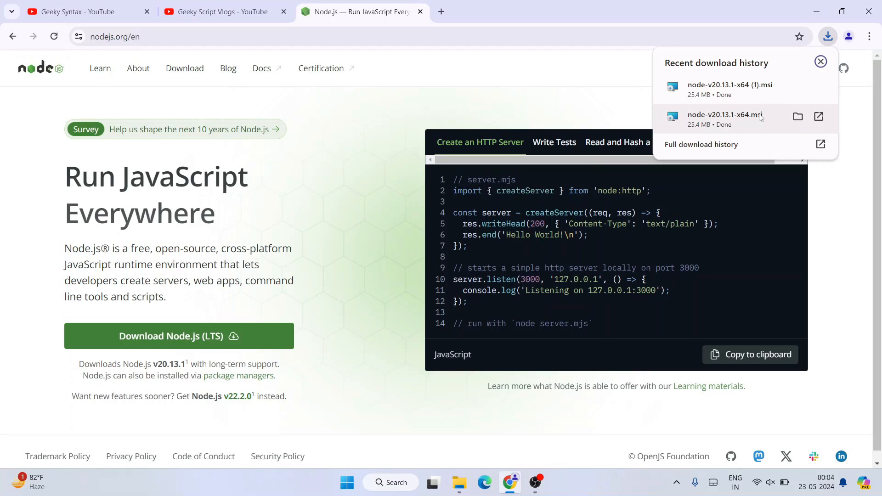
mouse_move(492, 182)
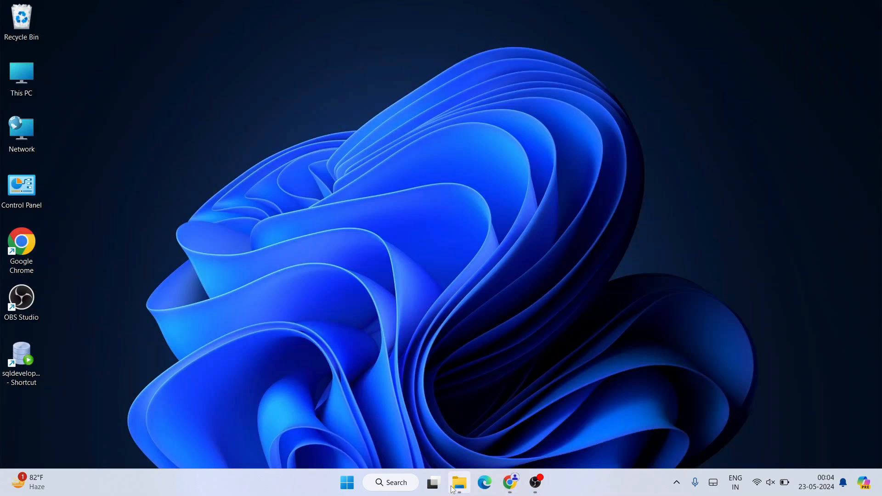
Open the downloads folder and launch the Node.js v20.13.1 installer.
left_click(458, 482)
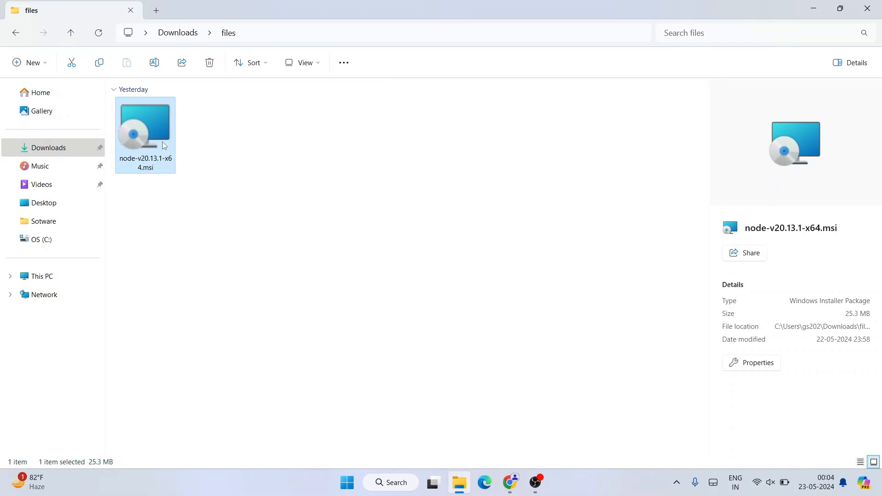
double_click(145, 123)
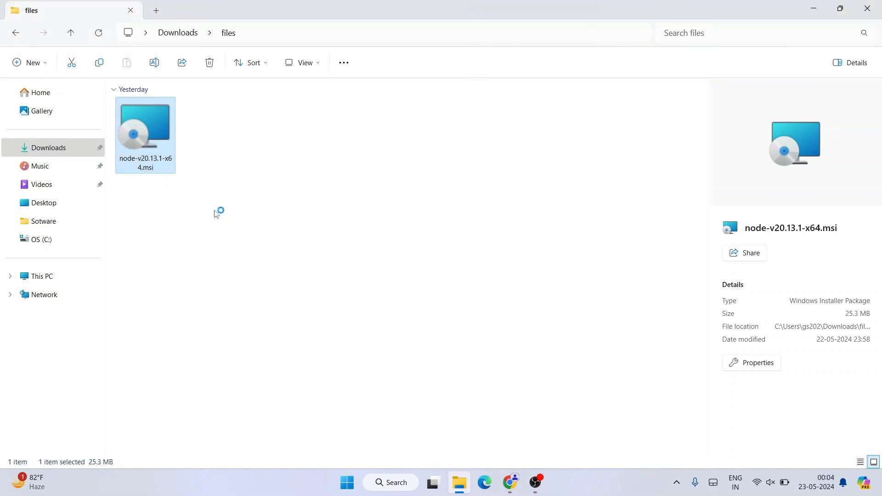
double_click(145, 130)
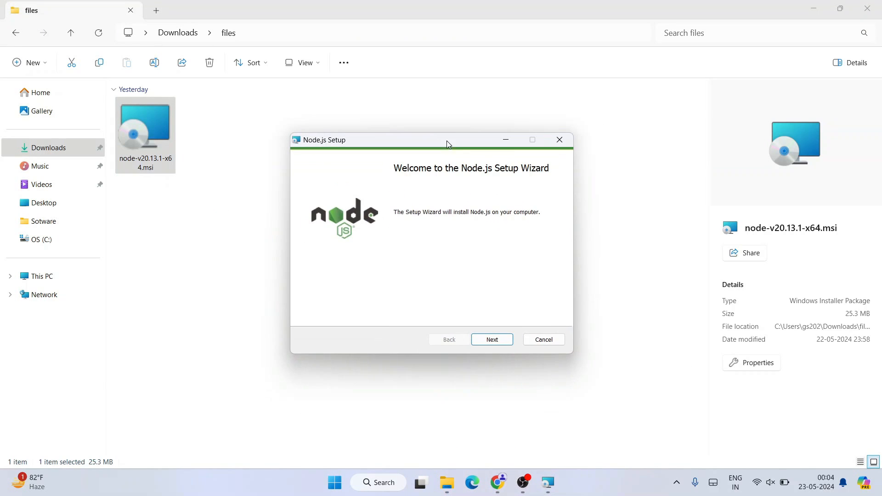
mouse_move(492, 339)
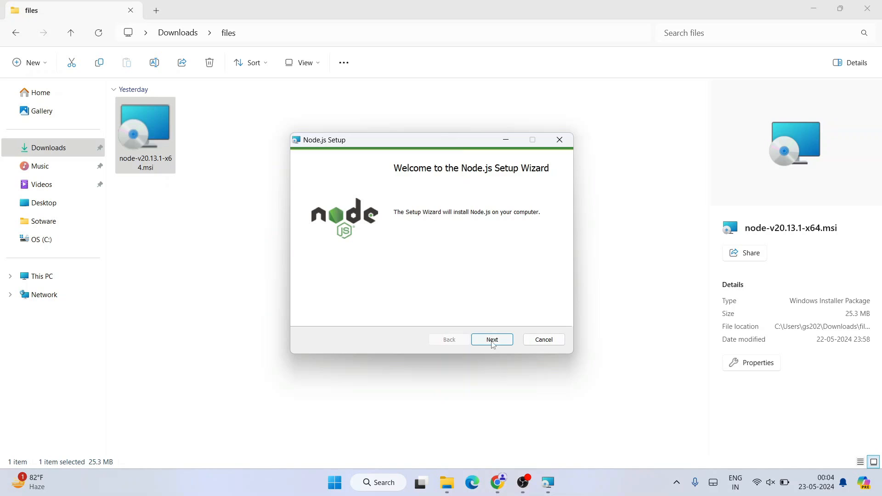
Accept the license, keep default location and features, skip native tools, install, and finish.
left_click(491, 339)
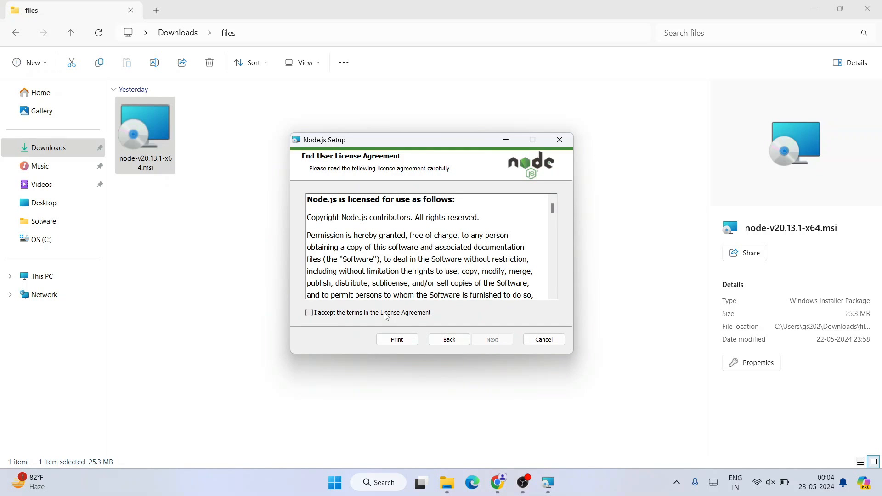
left_click(308, 312)
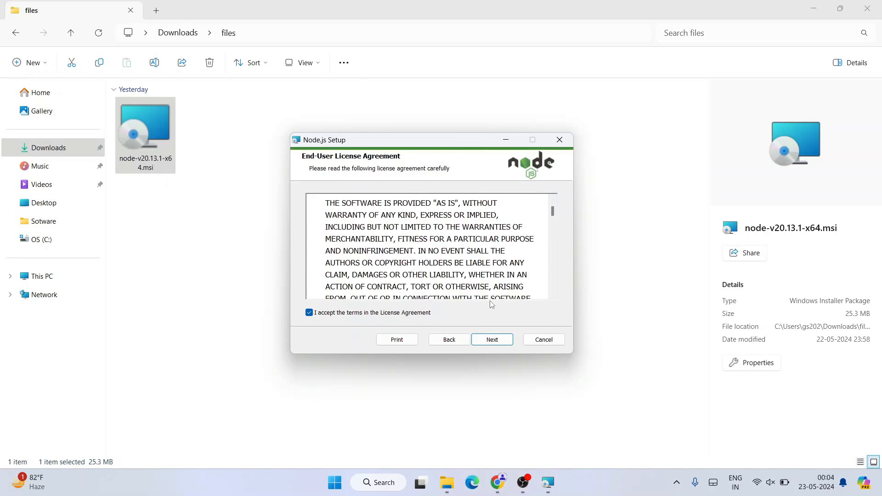
left_click(490, 339)
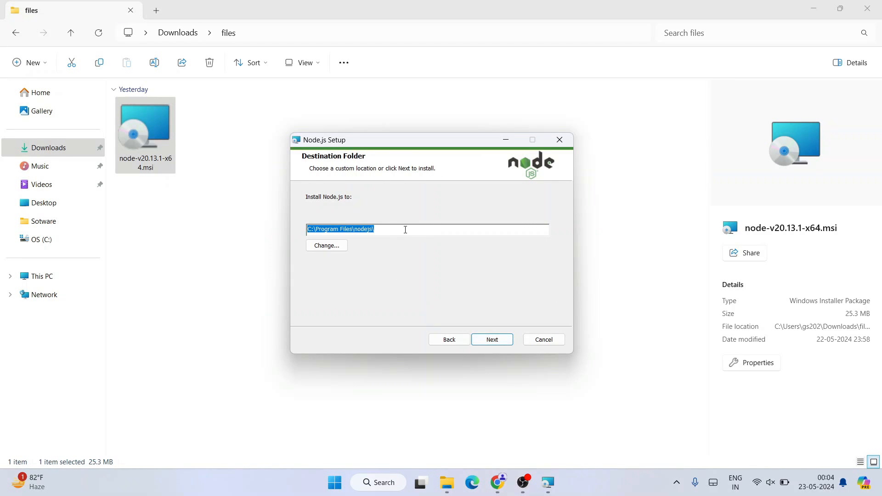
left_click(491, 338)
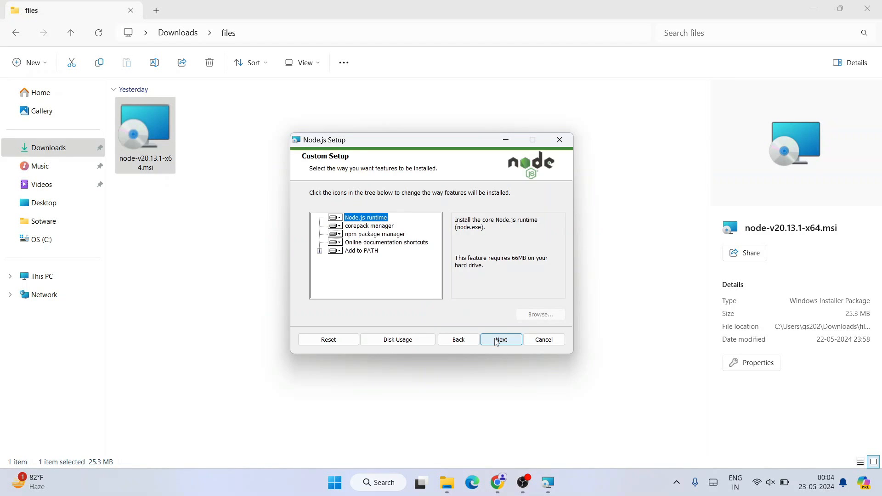
mouse_move(509, 333)
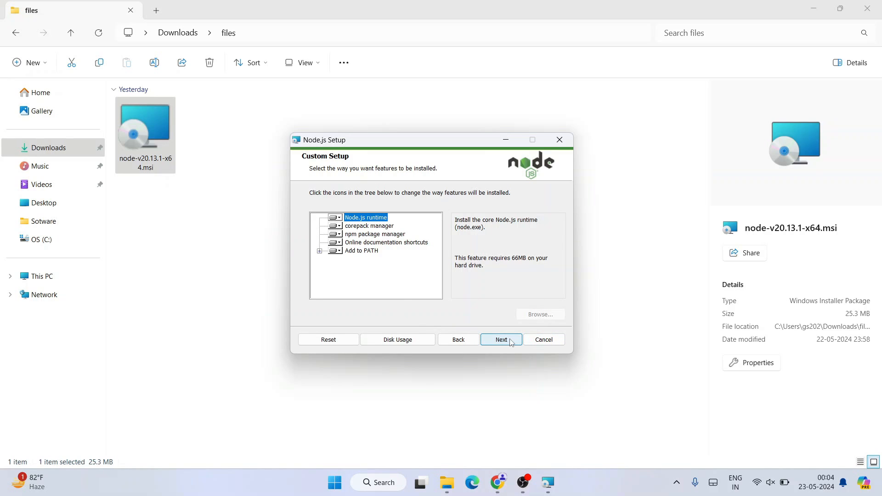
left_click(500, 339)
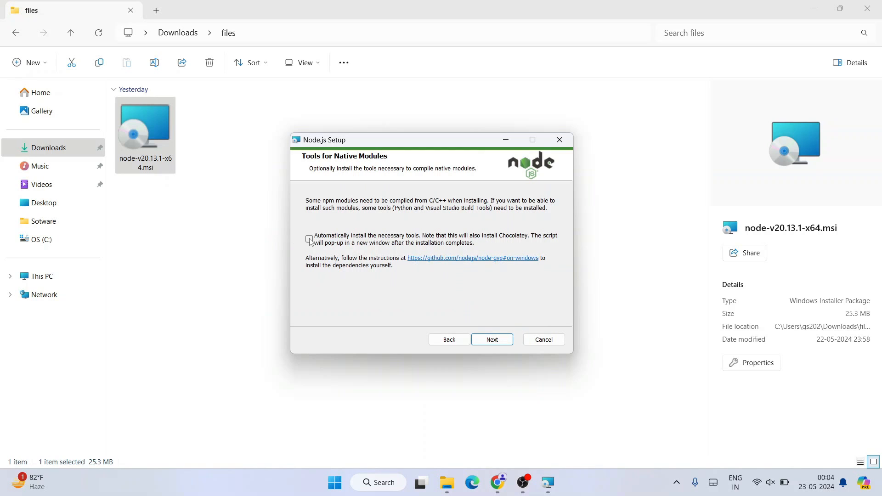
mouse_move(490, 309)
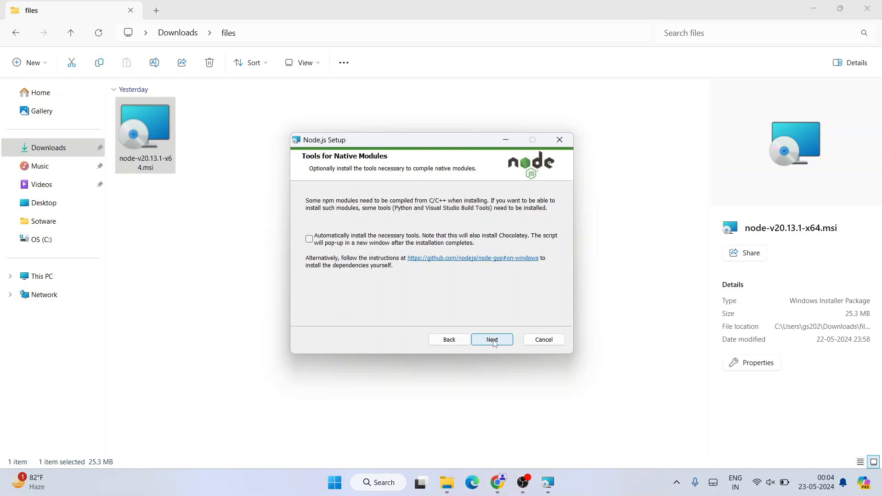
left_click(491, 339)
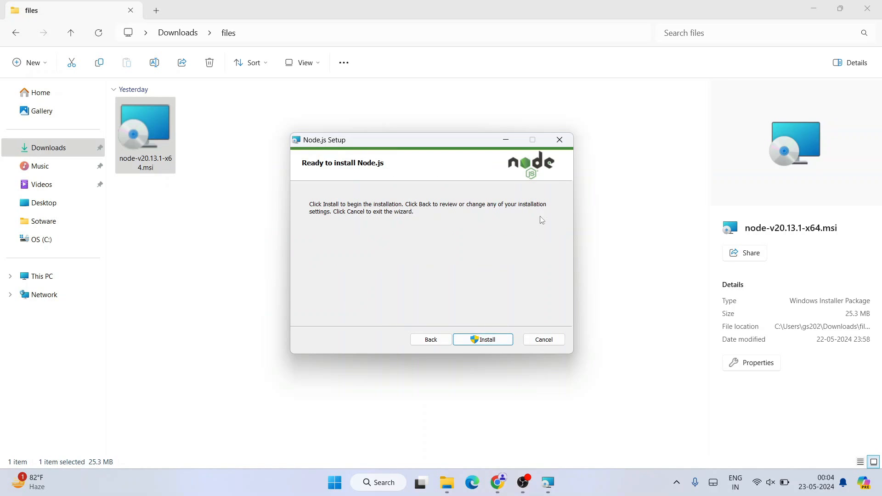
left_click(482, 339)
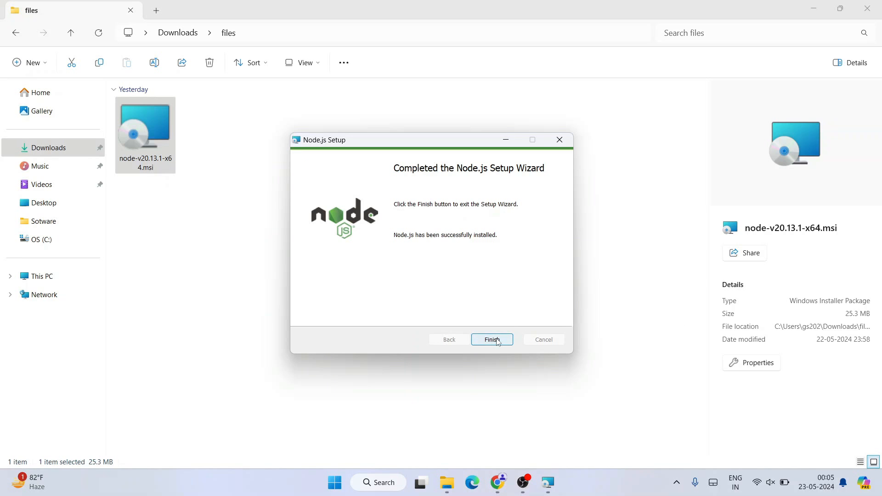
left_click(491, 339)
type("no")
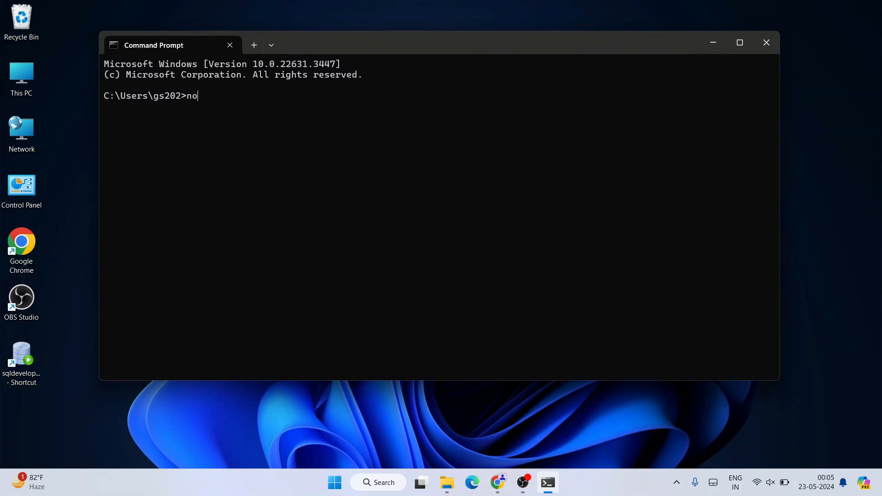
Run node --version in Command Prompt and see it report v20.13.1.
type("de --version")
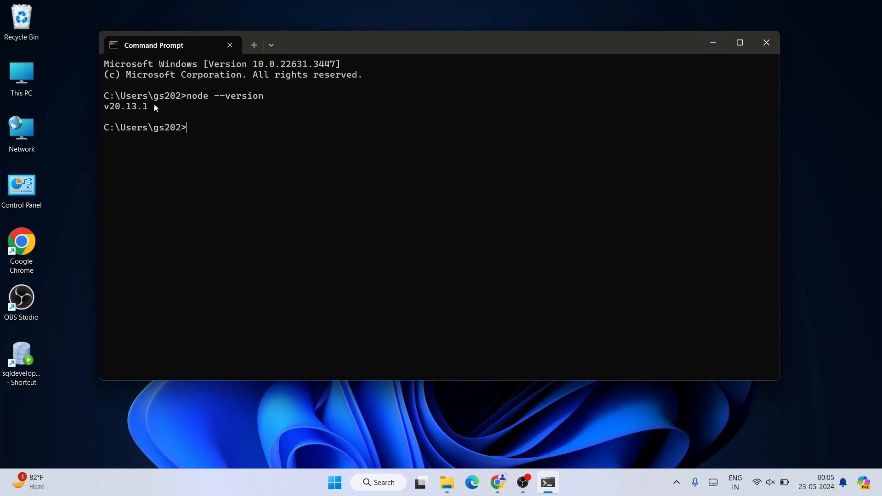
mouse_move(128, 114)
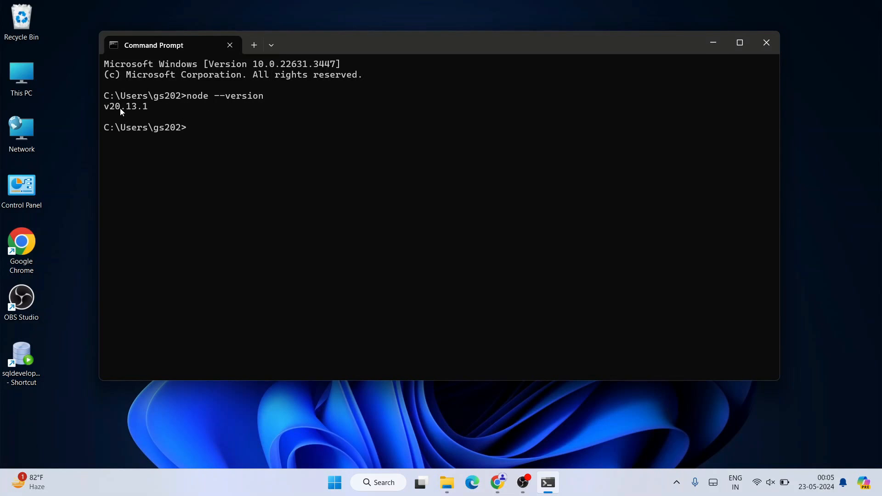
mouse_move(159, 107)
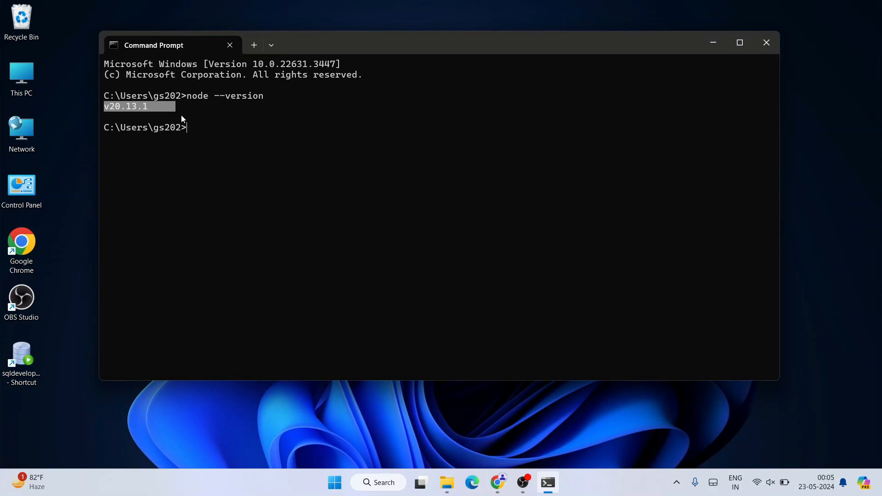
left_click(209, 161)
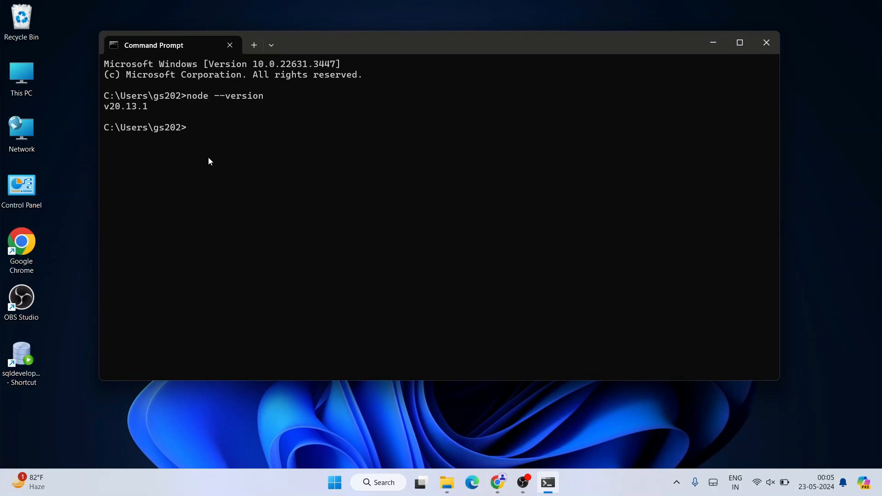
Start the node REPL and enter console.log("hi"); to print hi.
type("nod")
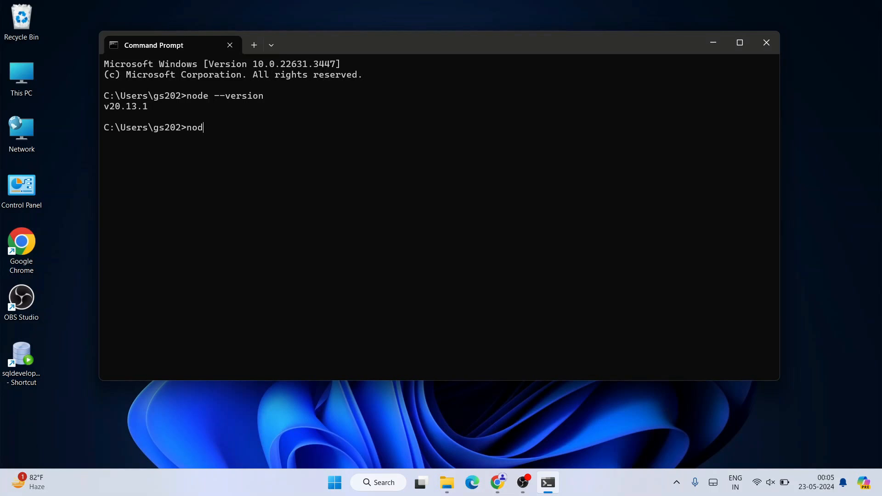
key("Return")
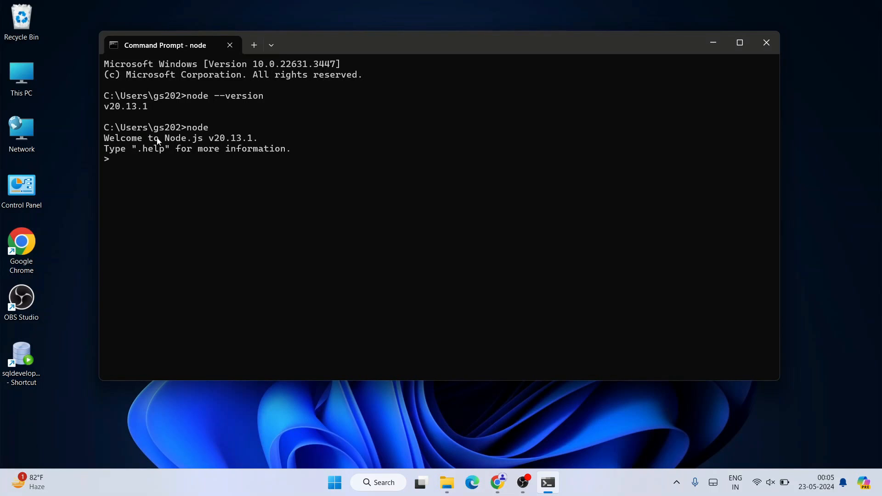
mouse_move(126, 164)
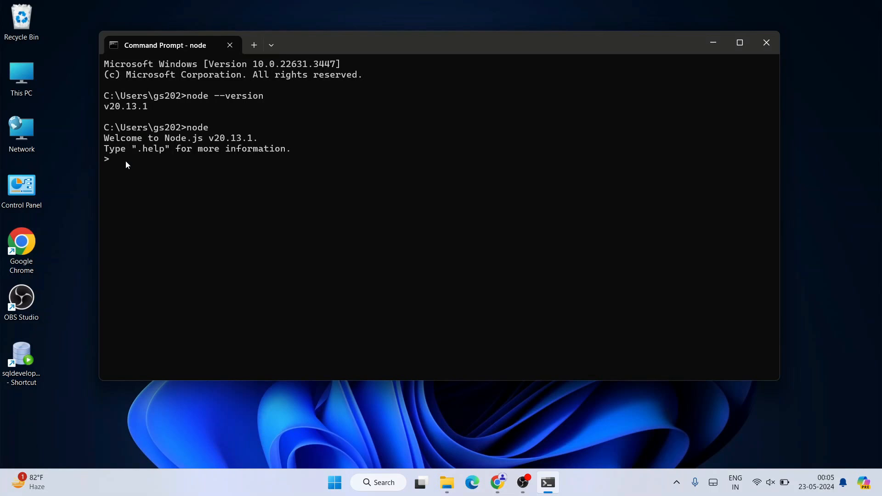
type("conso")
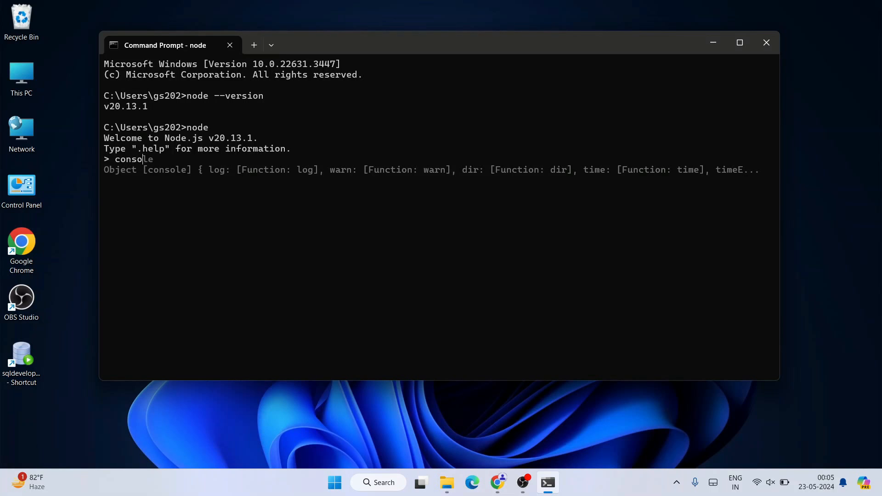
type(".log")
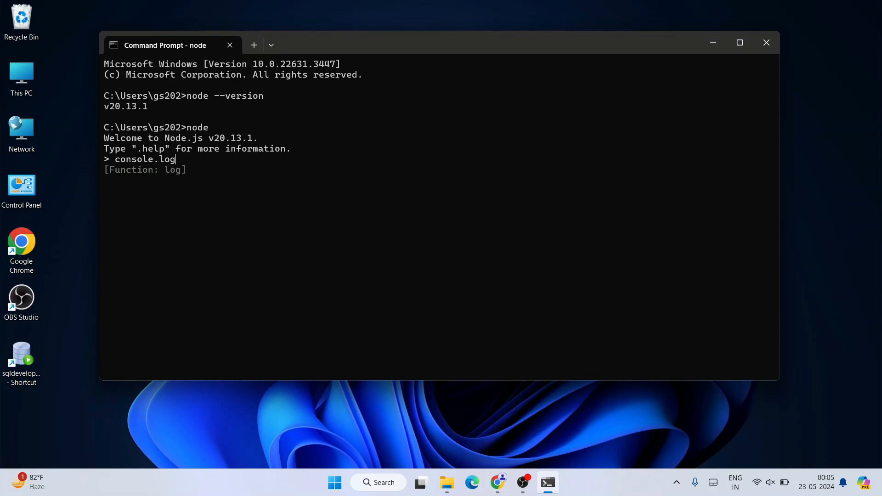
type("{")
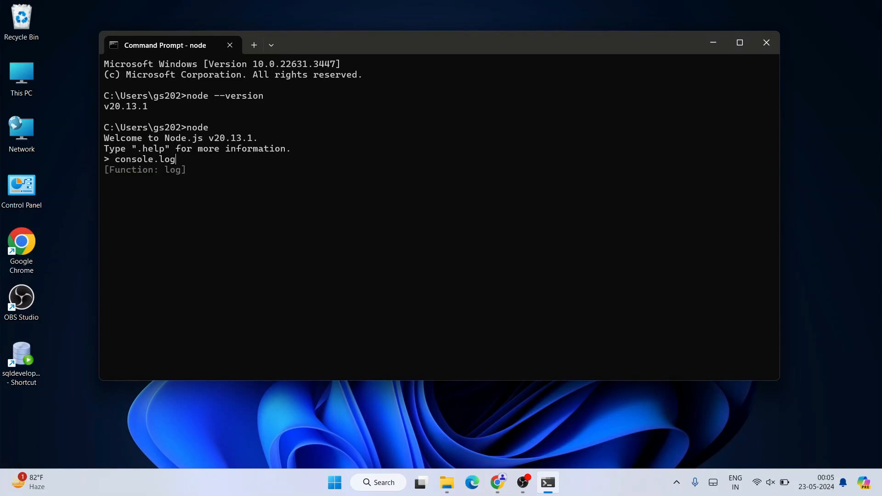
type("(\"\")")
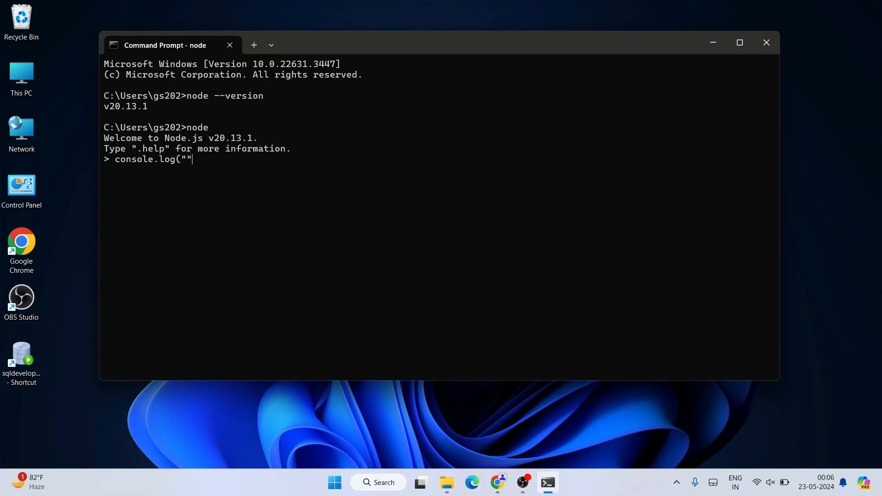
type(");")
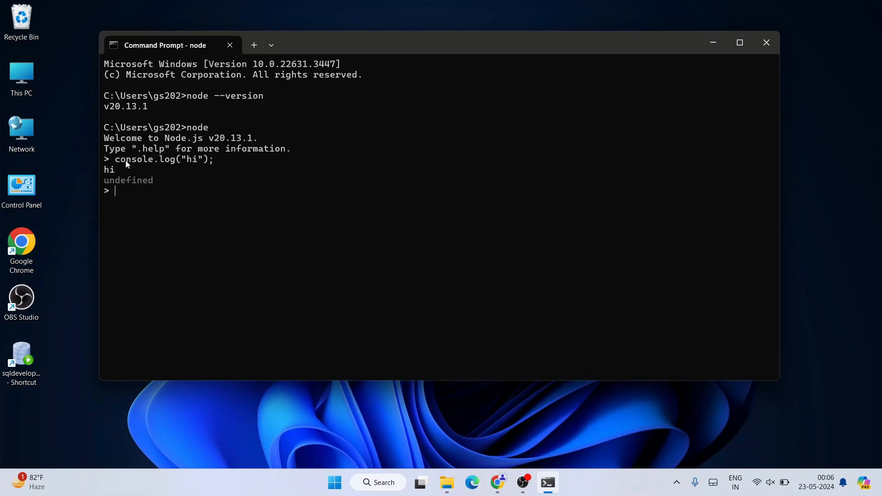
mouse_move(155, 178)
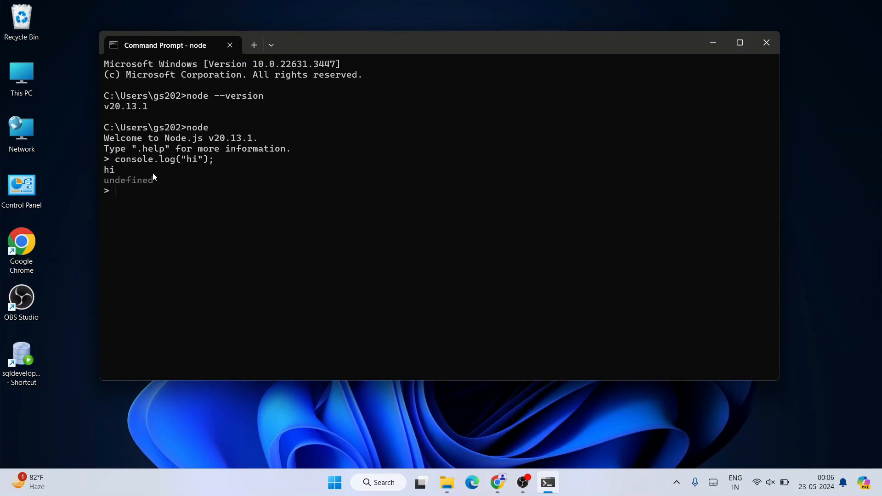
mouse_move(497, 482)
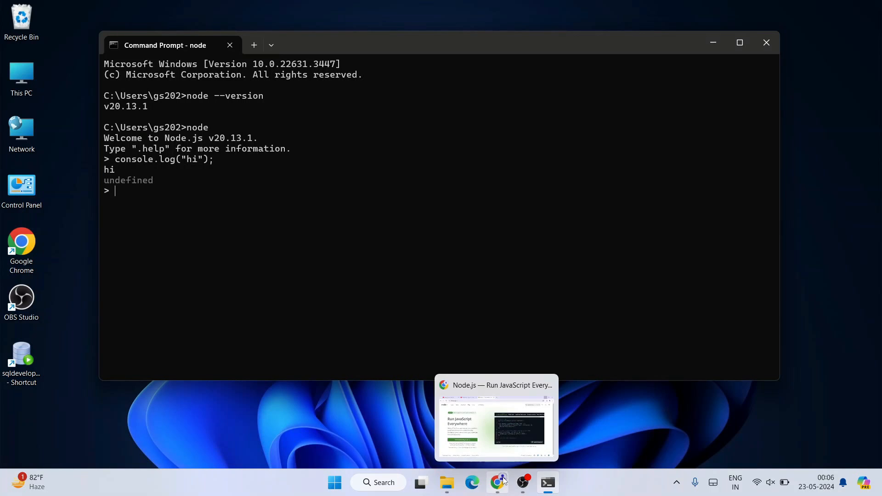
Return to Chrome, visit the Geeky Script channel tabs, and search YouTube for 'geeky script'.
left_click(495, 418)
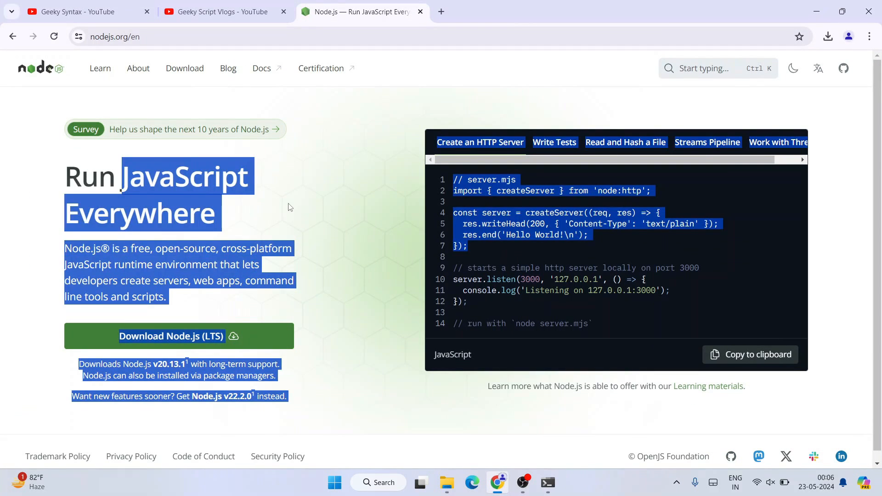
left_click(288, 207)
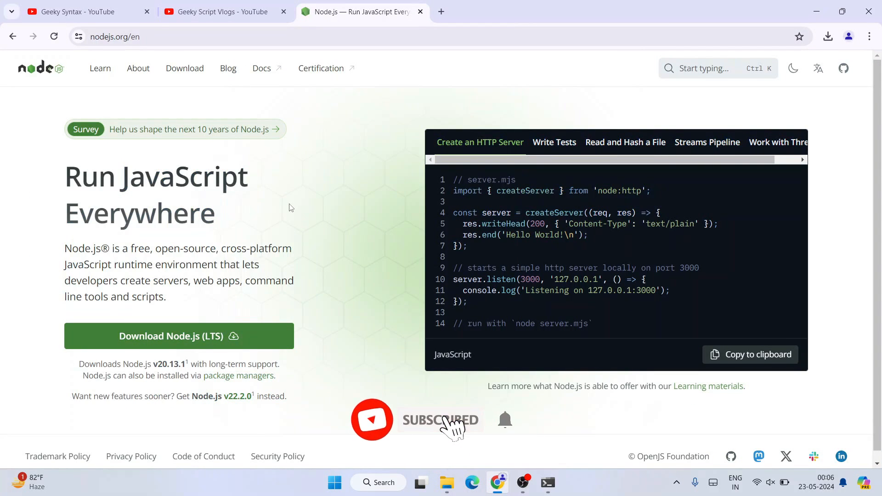
left_click(84, 11)
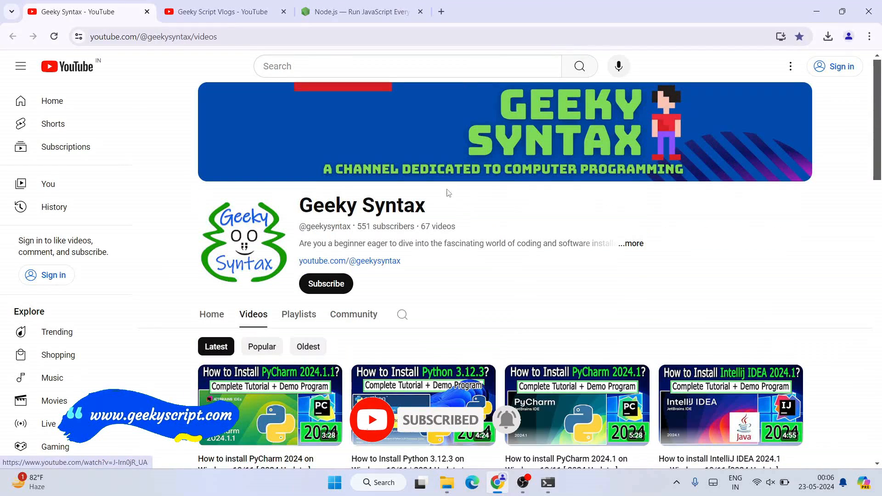
left_click(219, 11)
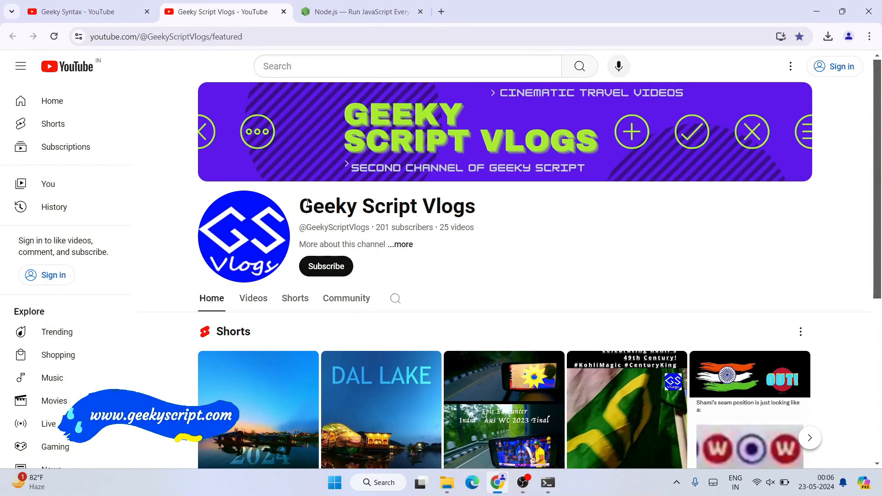
double_click(387, 206)
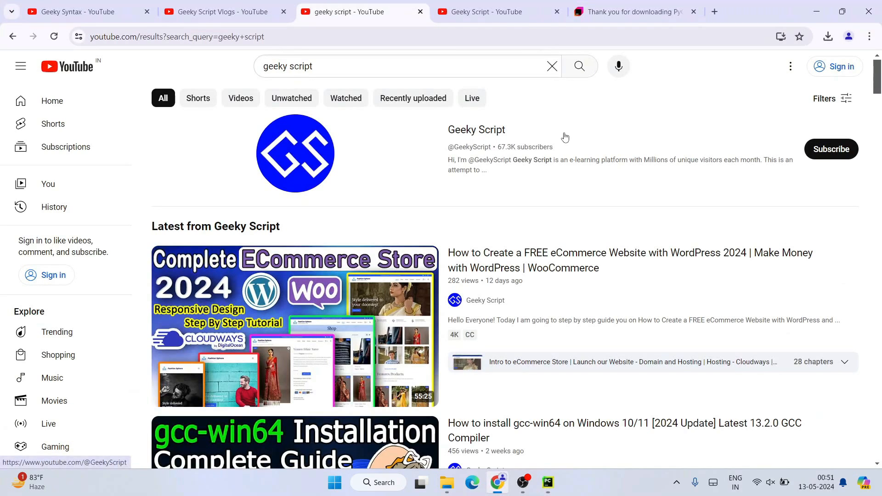
mouse_move(575, 362)
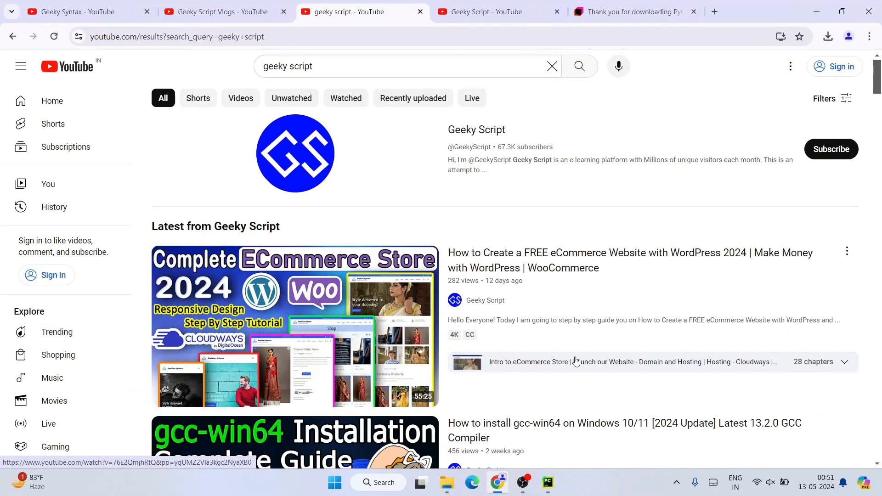